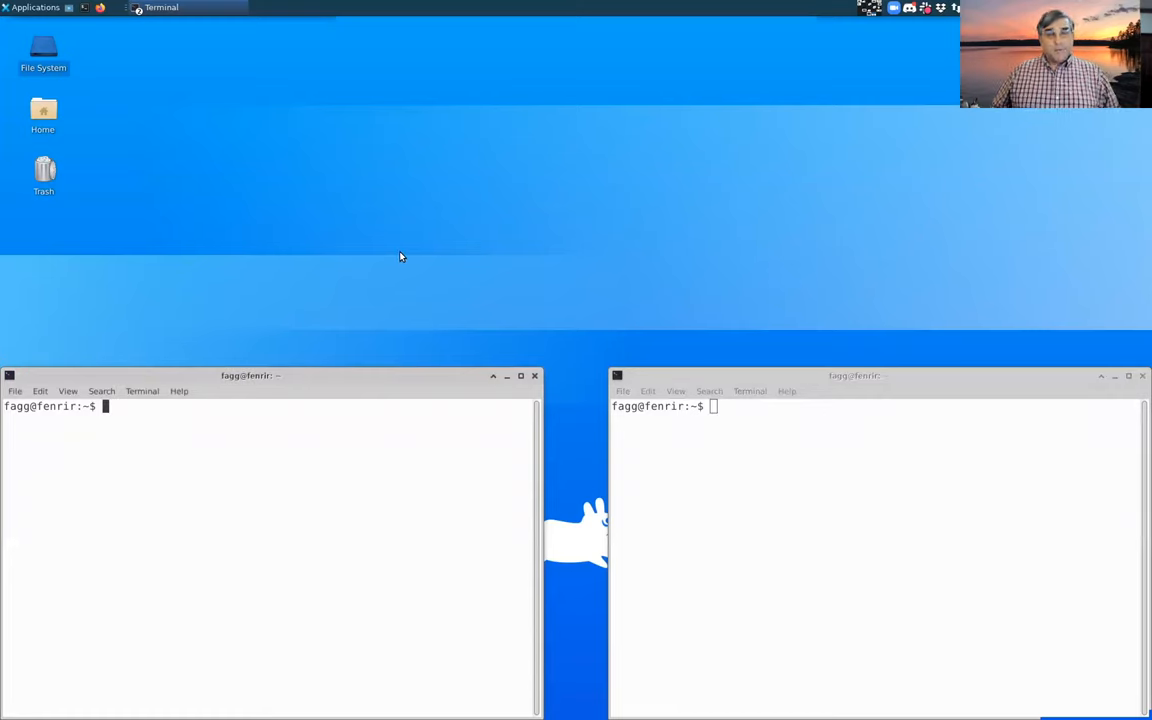
mouse_move(342, 478)
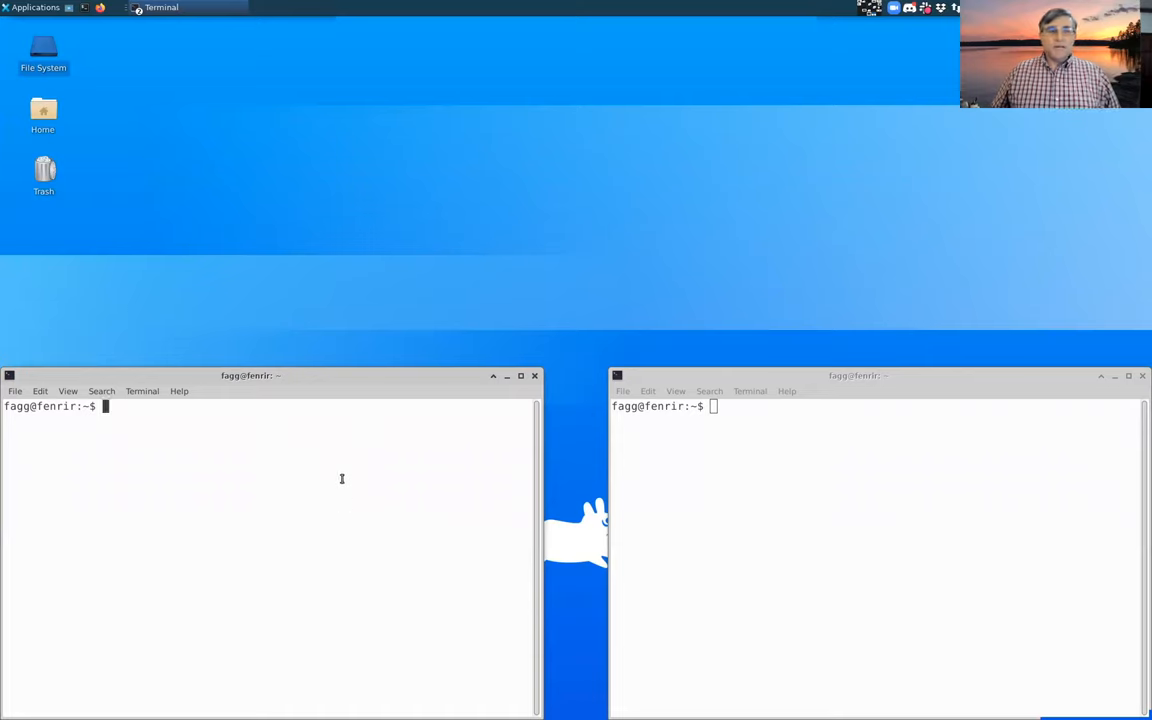
mouse_move(474, 546)
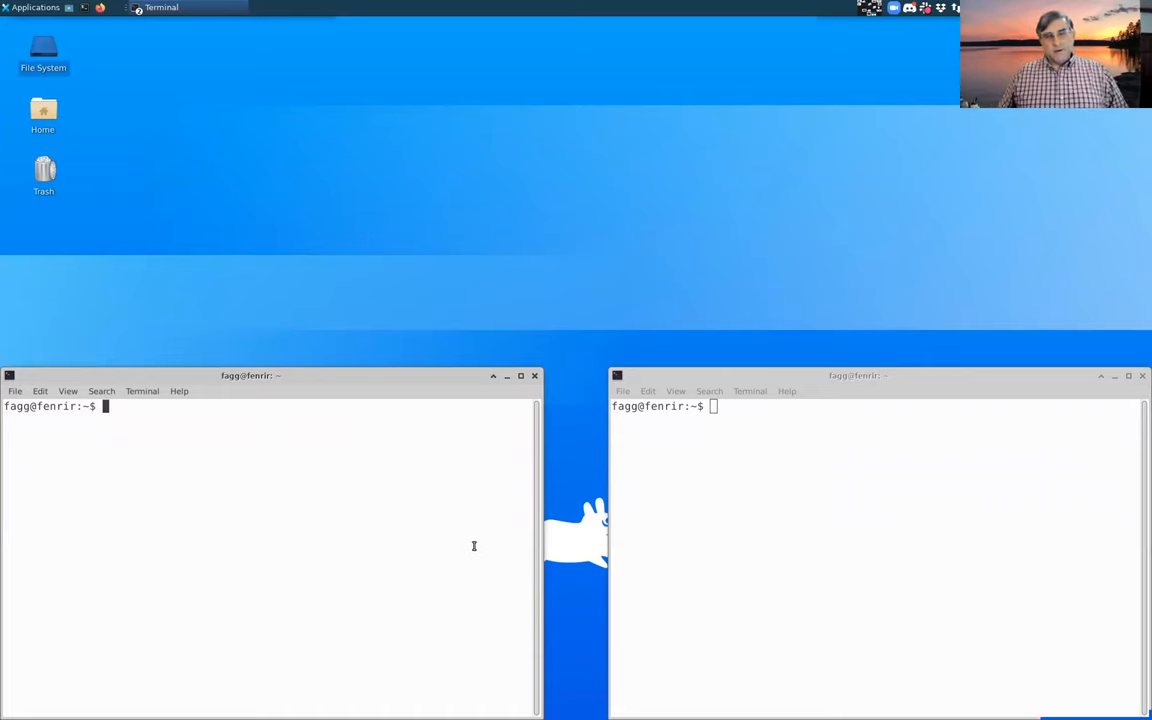
mouse_move(442, 552)
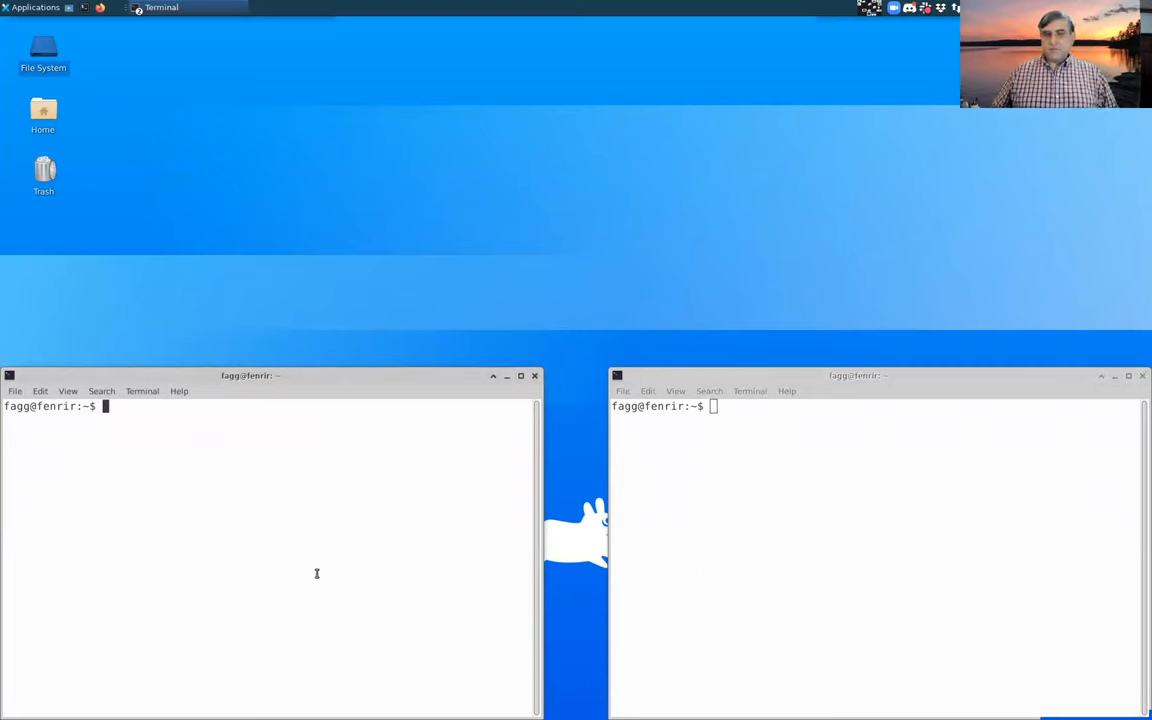
mouse_move(272, 588)
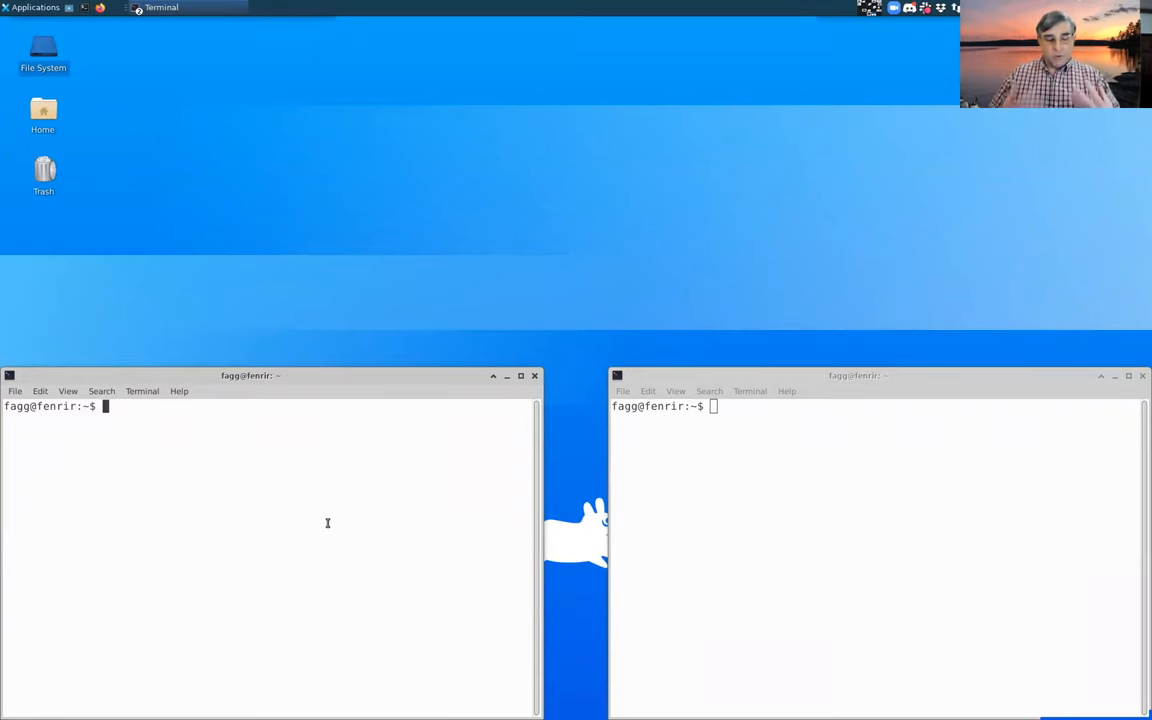
text(ssh)
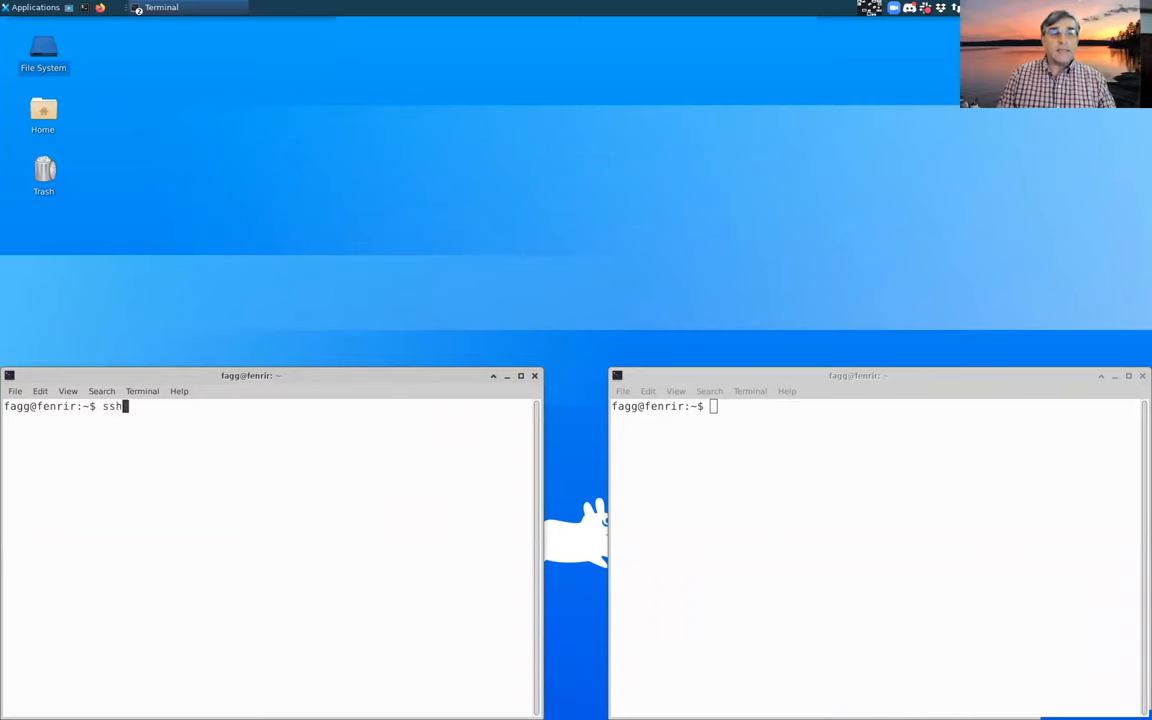
text(schooner.o)
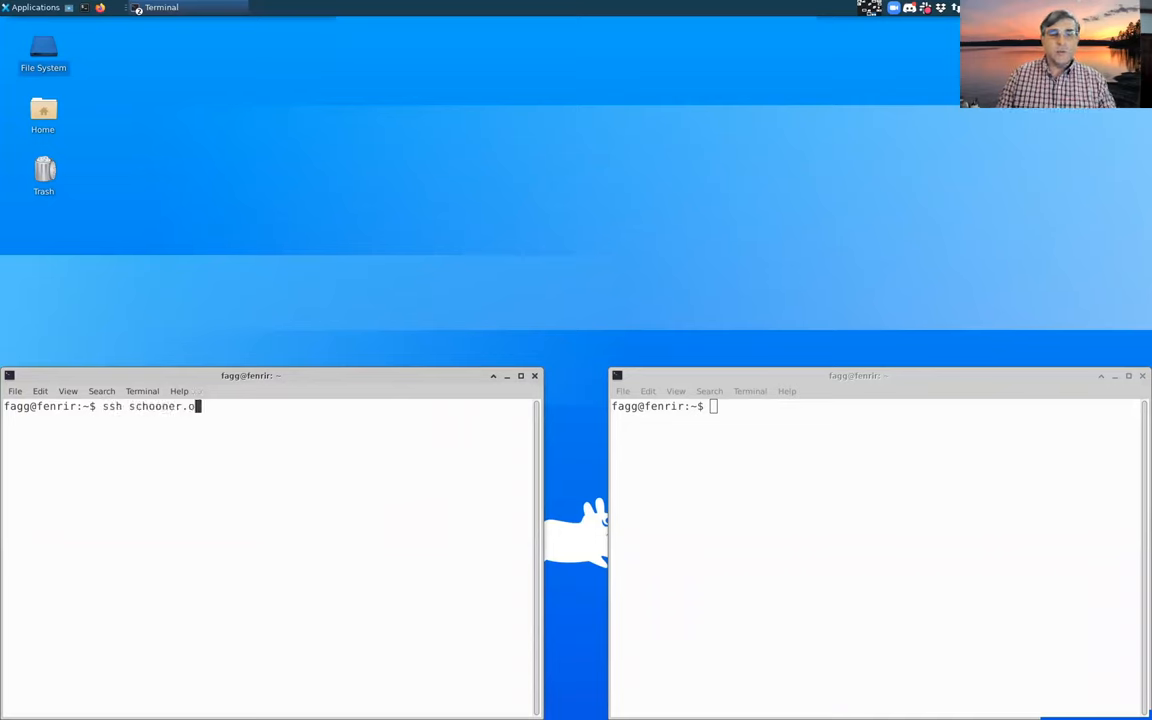
text(scer.ou.edu -l)
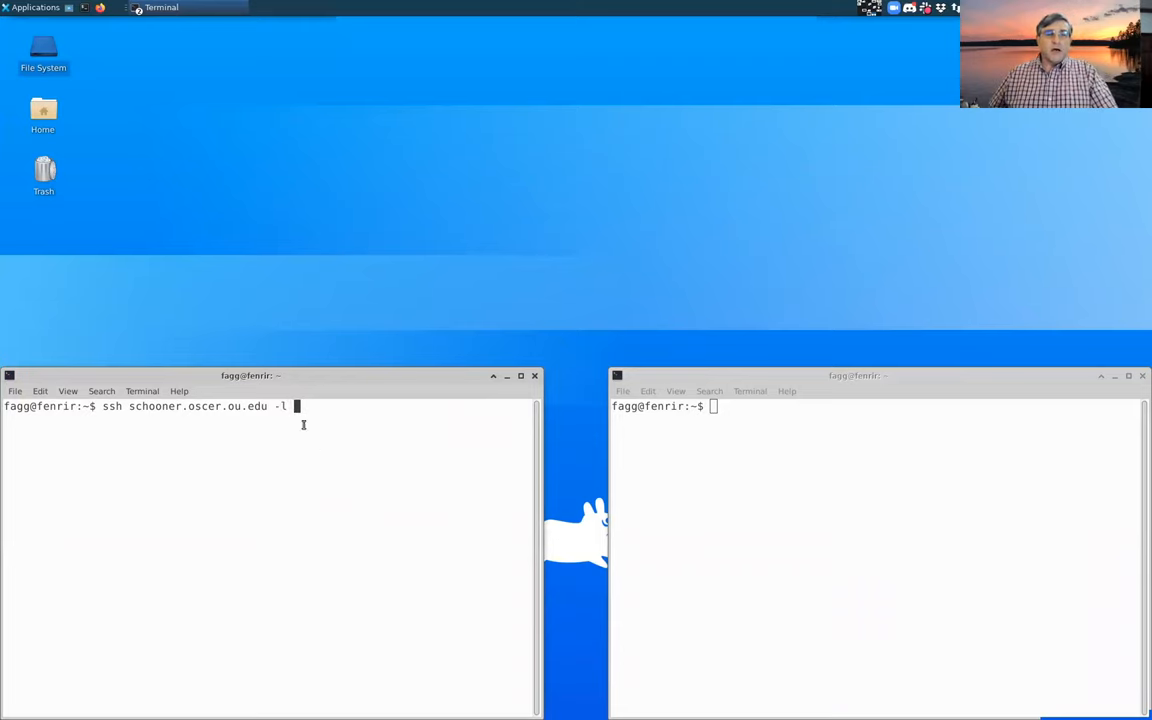
mouse_move(253, 446)
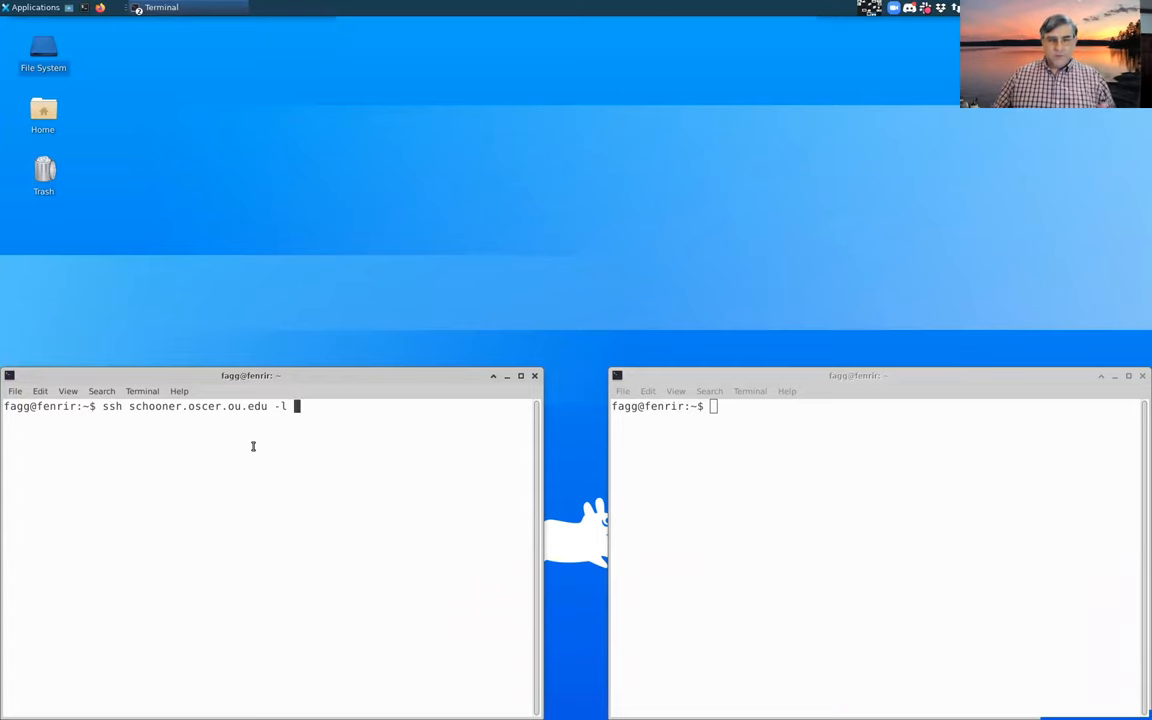
text(f)
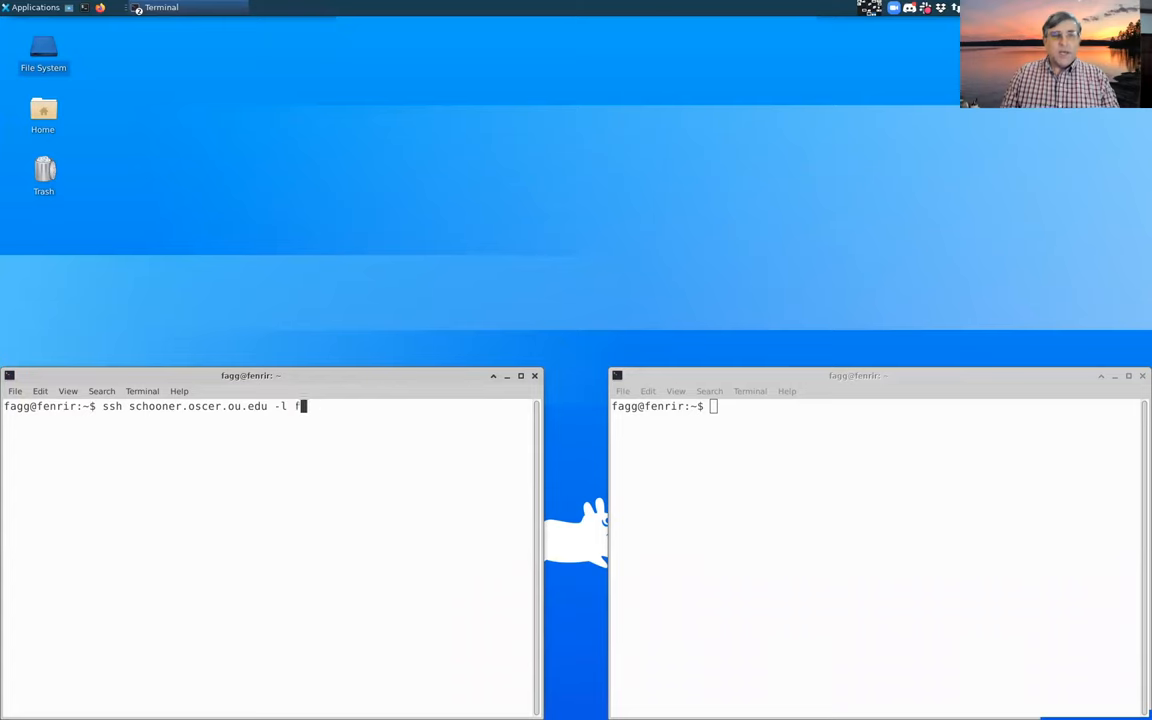
text(fagg)
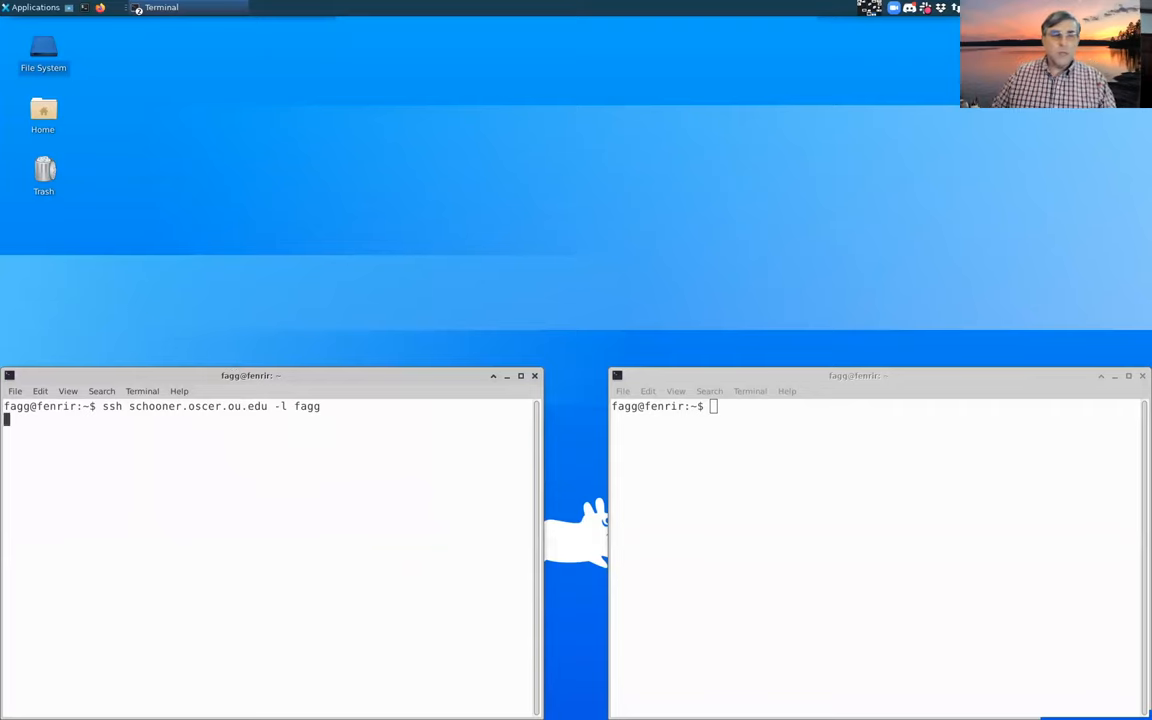
key(Return)
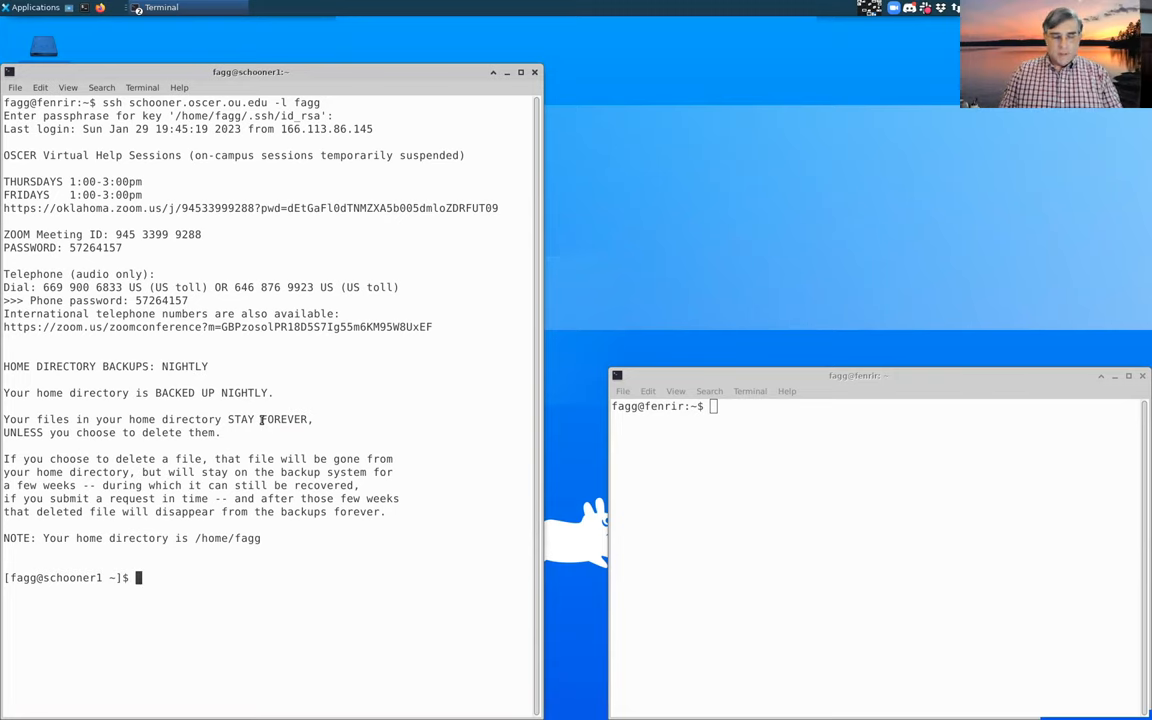
- Print the remote working directory with pwd and list the home directory contents
text(pwd)
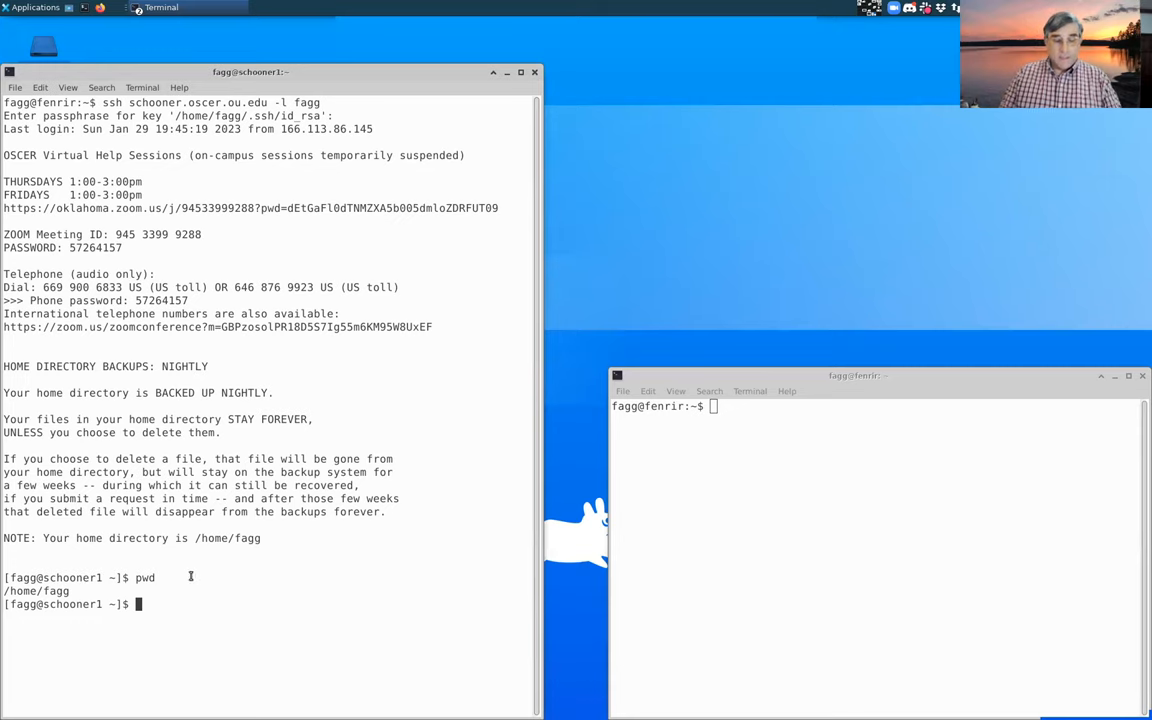
text(ls)
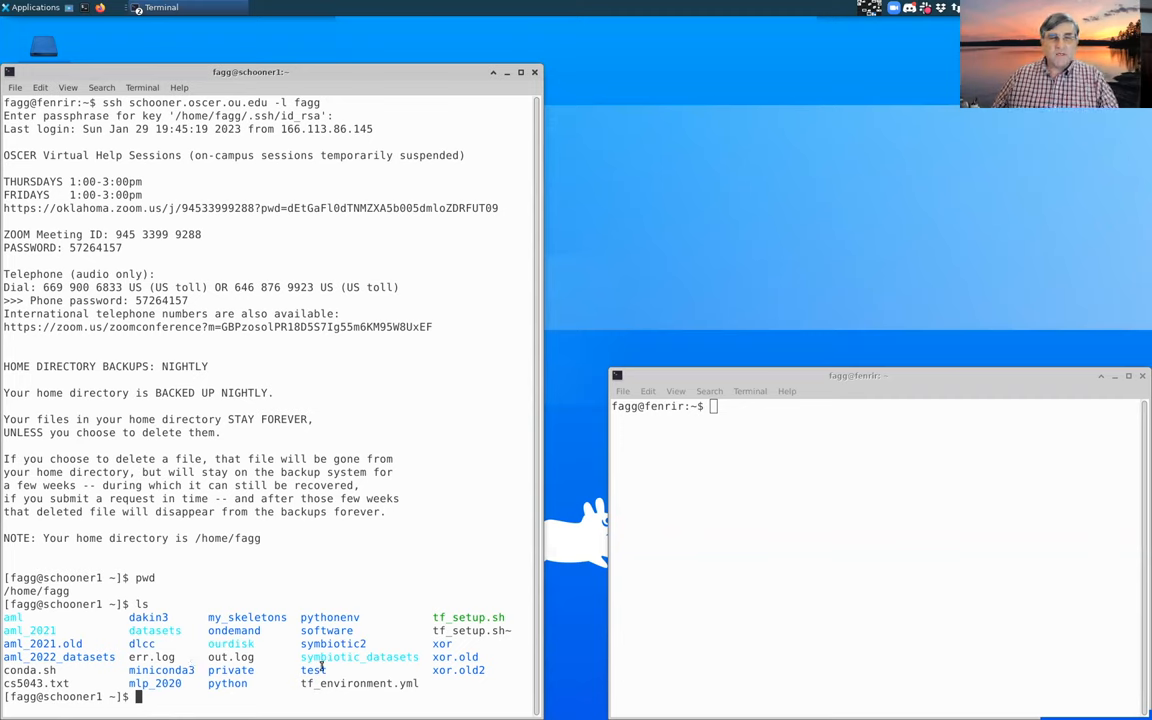
mouse_move(418, 630)
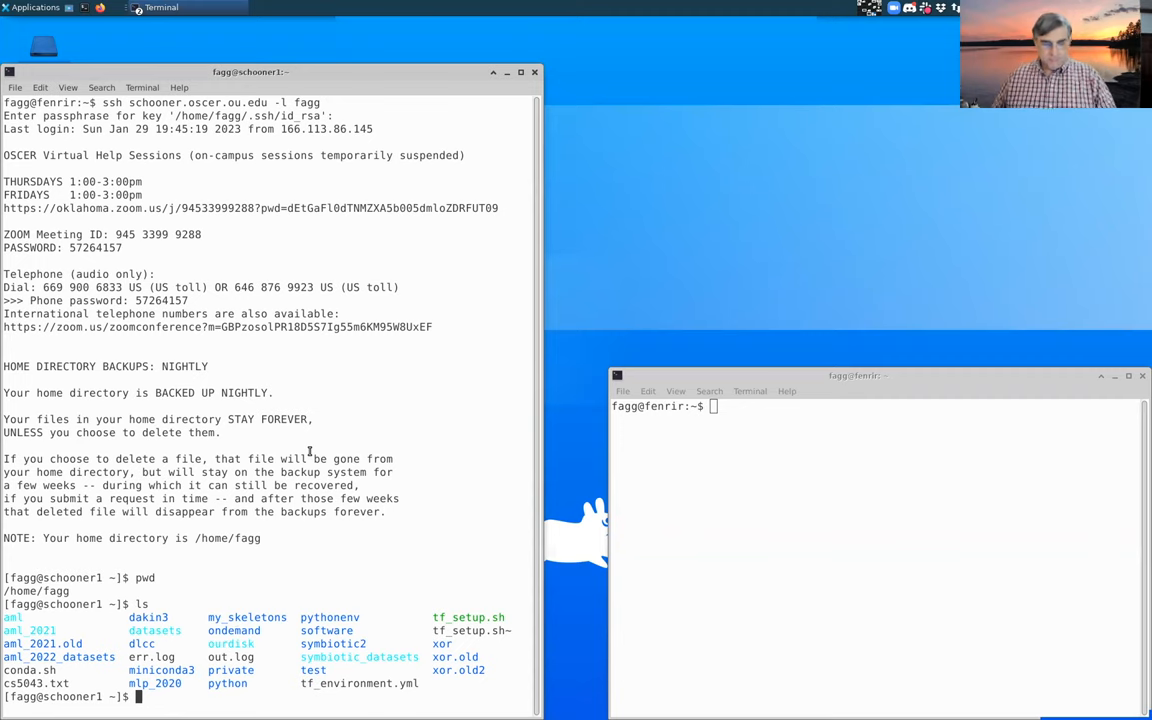
- Show the home directory with ls -l and highlight the conda.sh permission bits
text(ls)
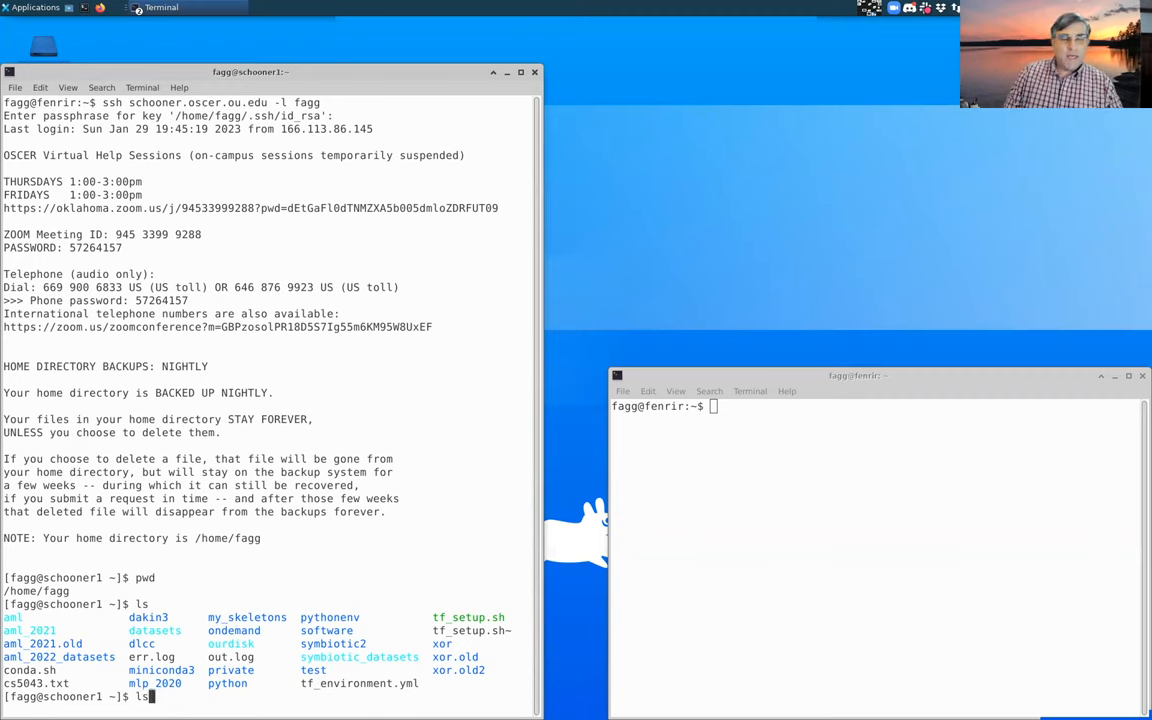
text(-l)
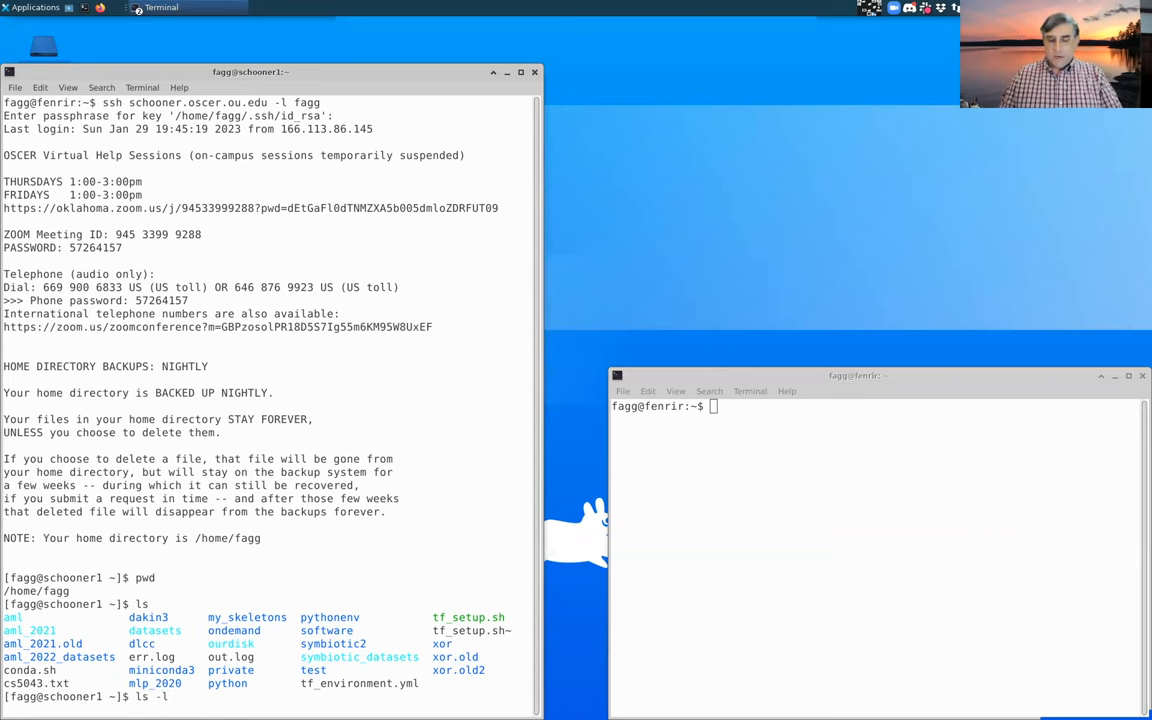
key(Return)
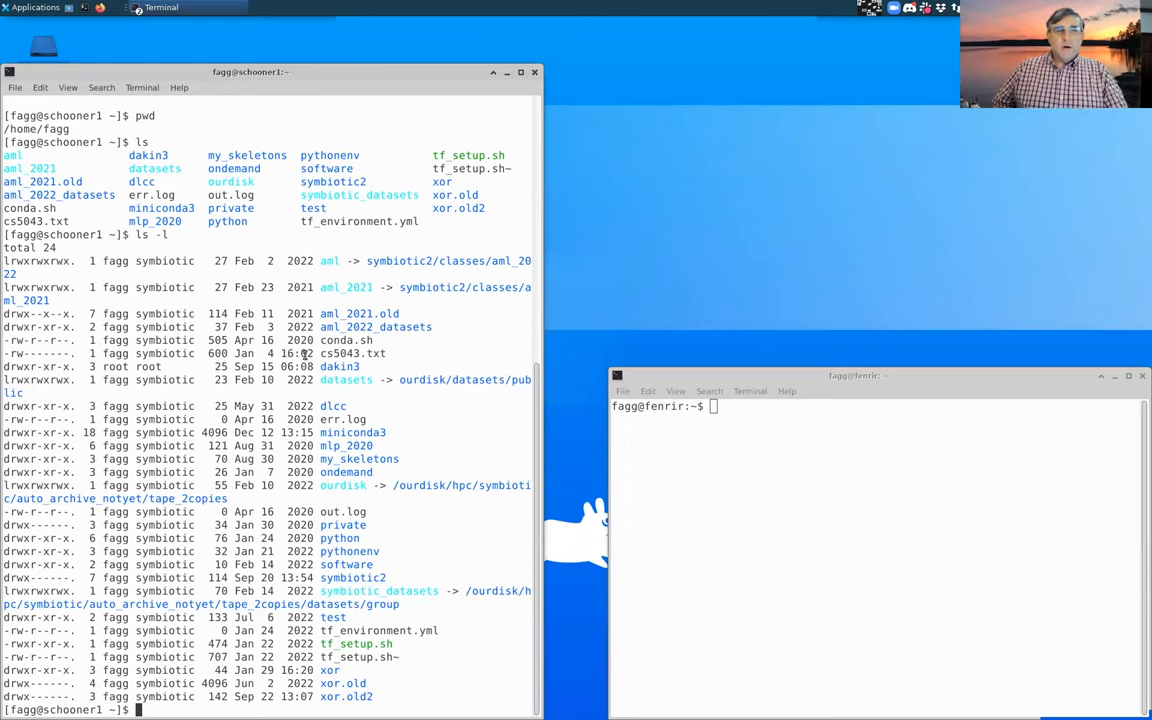
double_click(345, 340)
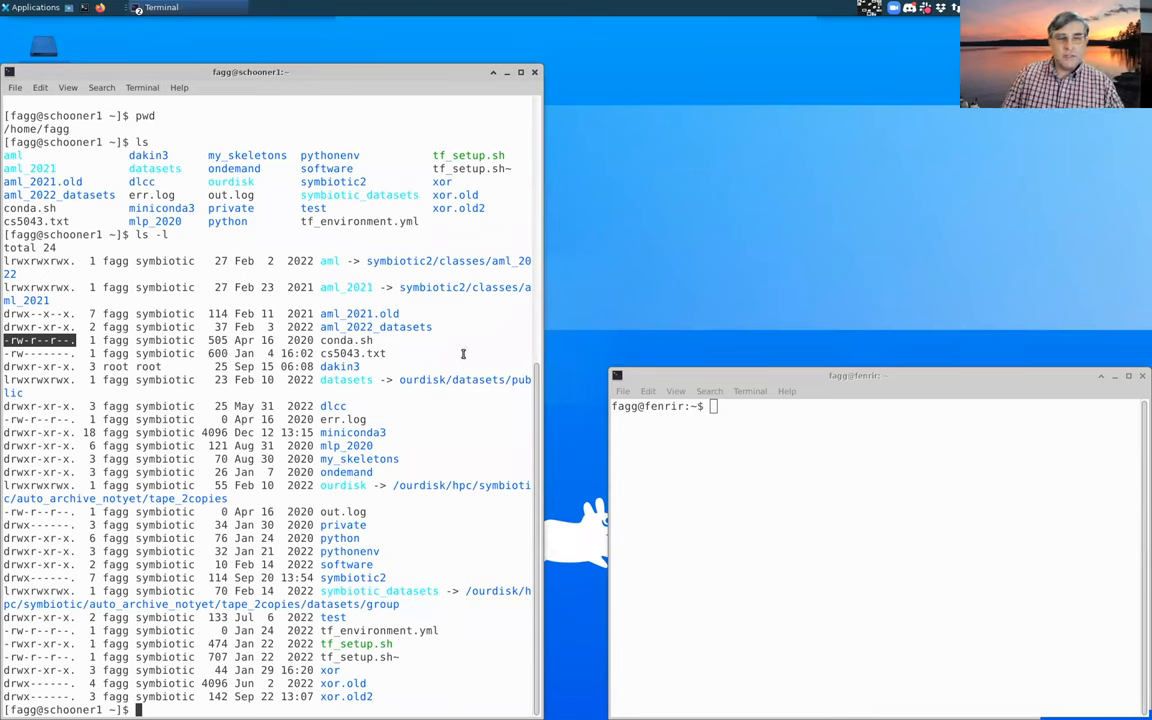
text(cd)
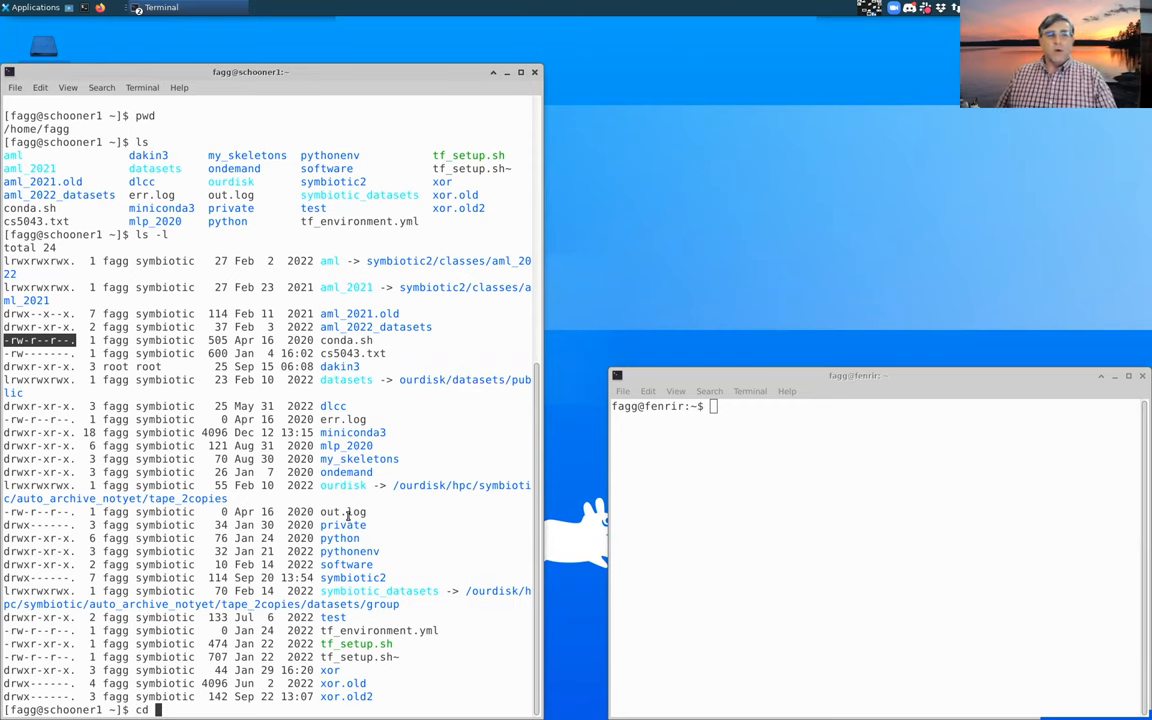
- Browse pythonenv and its tensorflow environment, then return home and clear the screen
text(p)
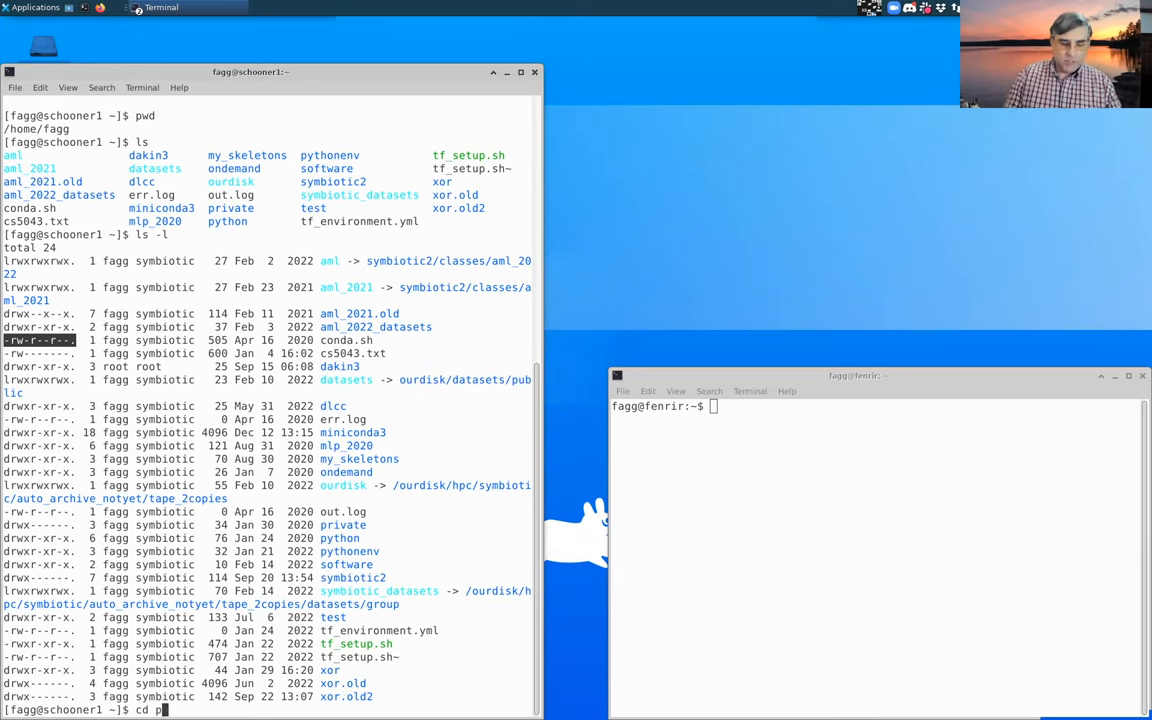
text(ythonenv)
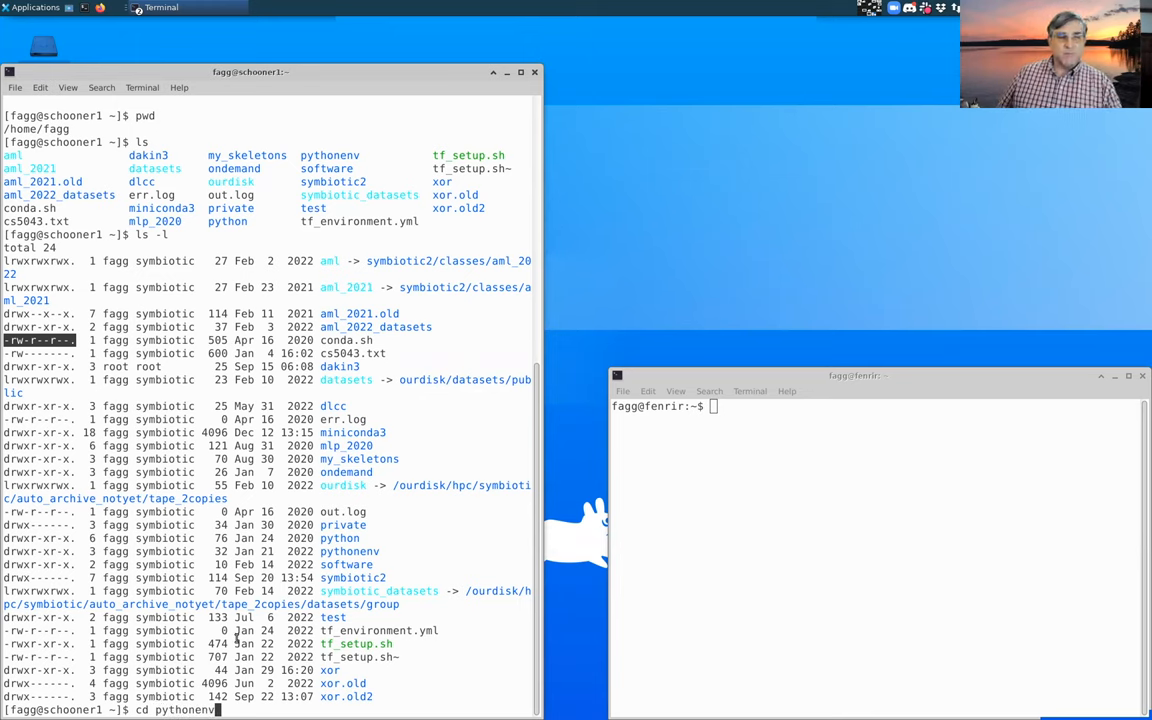
key(Return)
text(ls)
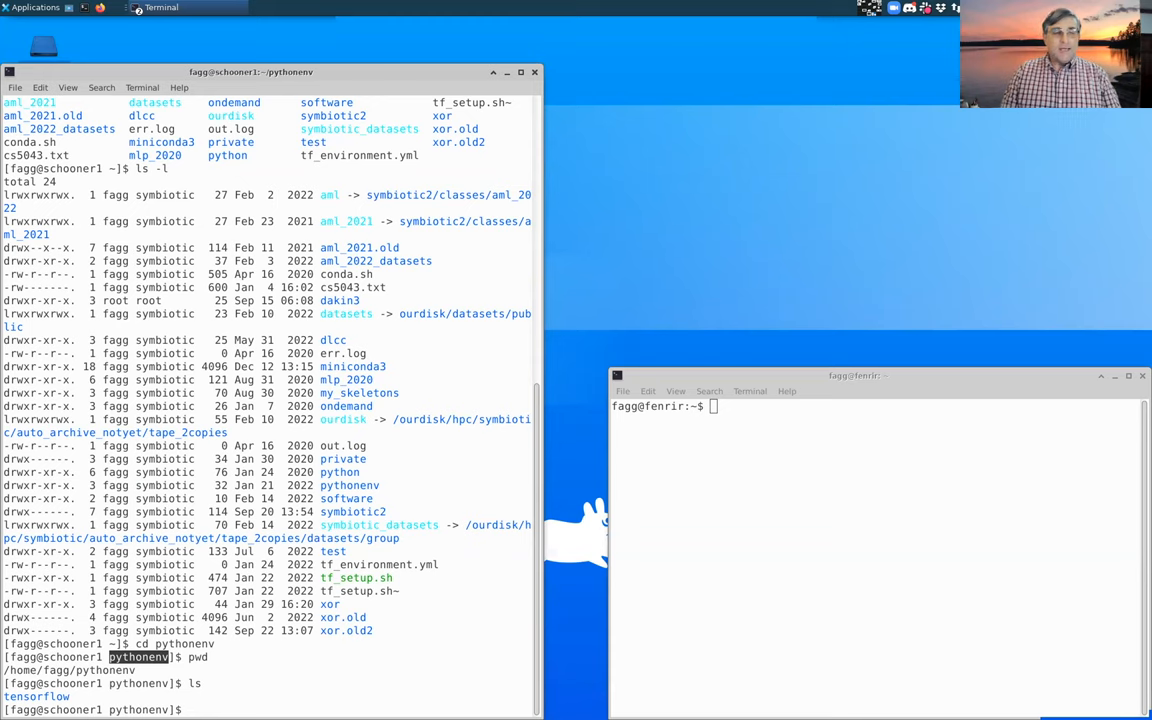
text(cd tensorflow/)
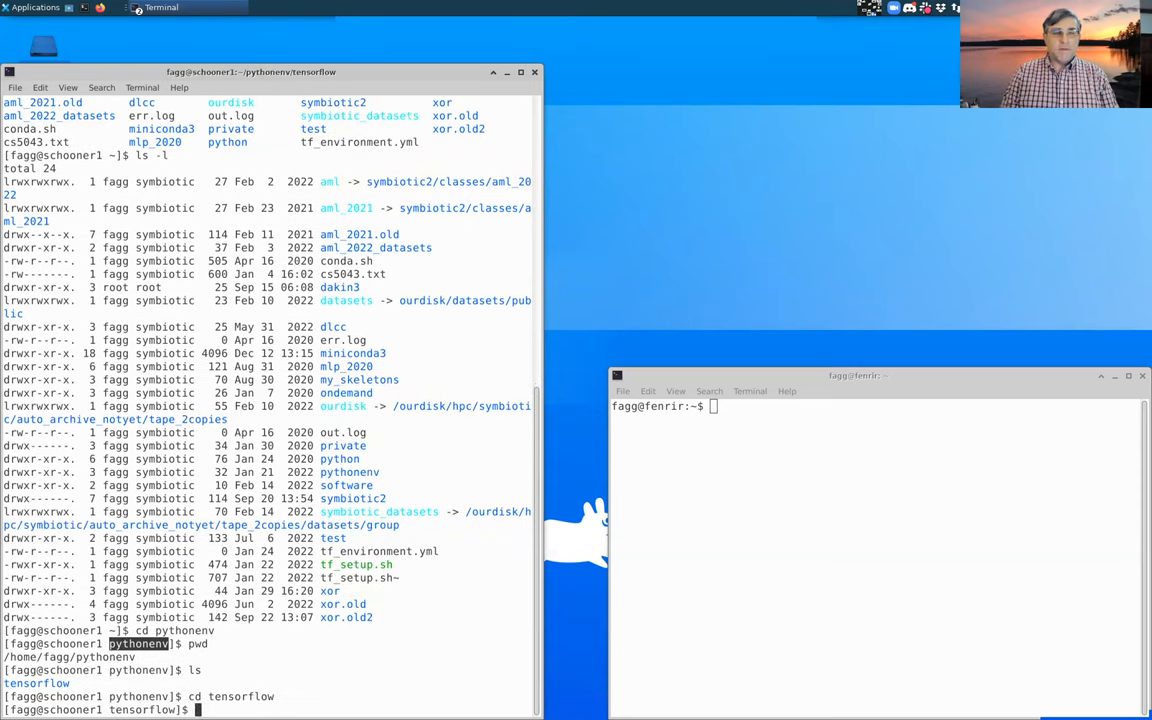
text(ls)
text(pwd)
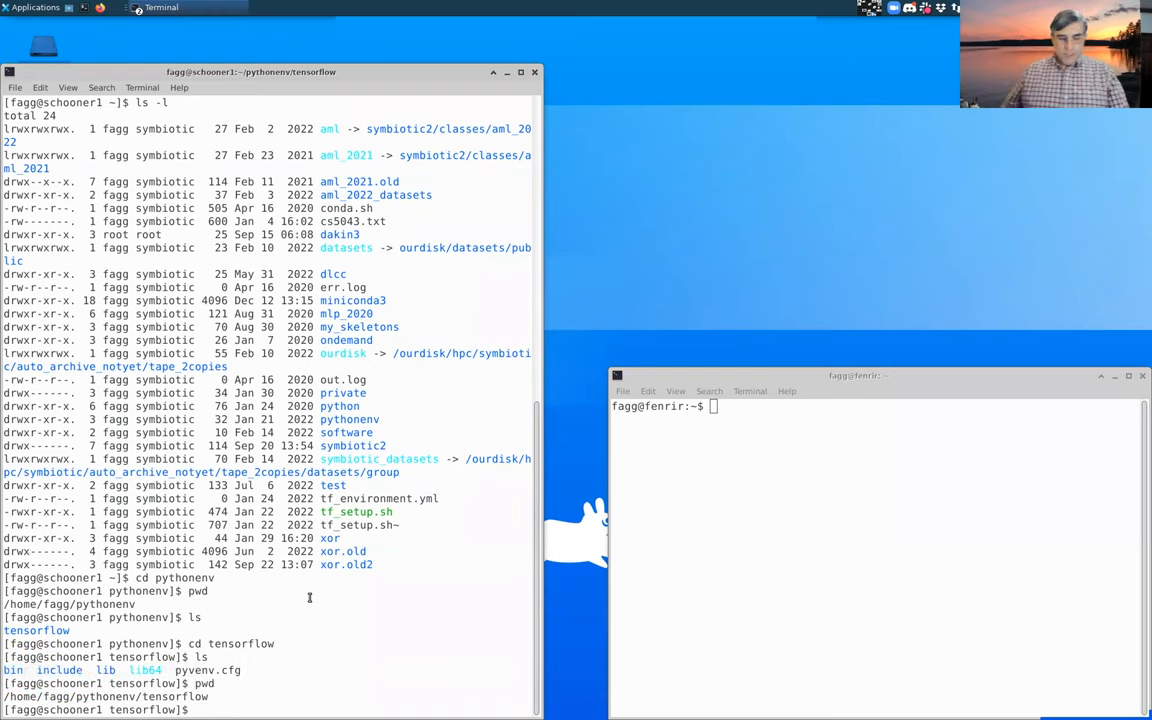
text(cd ..)
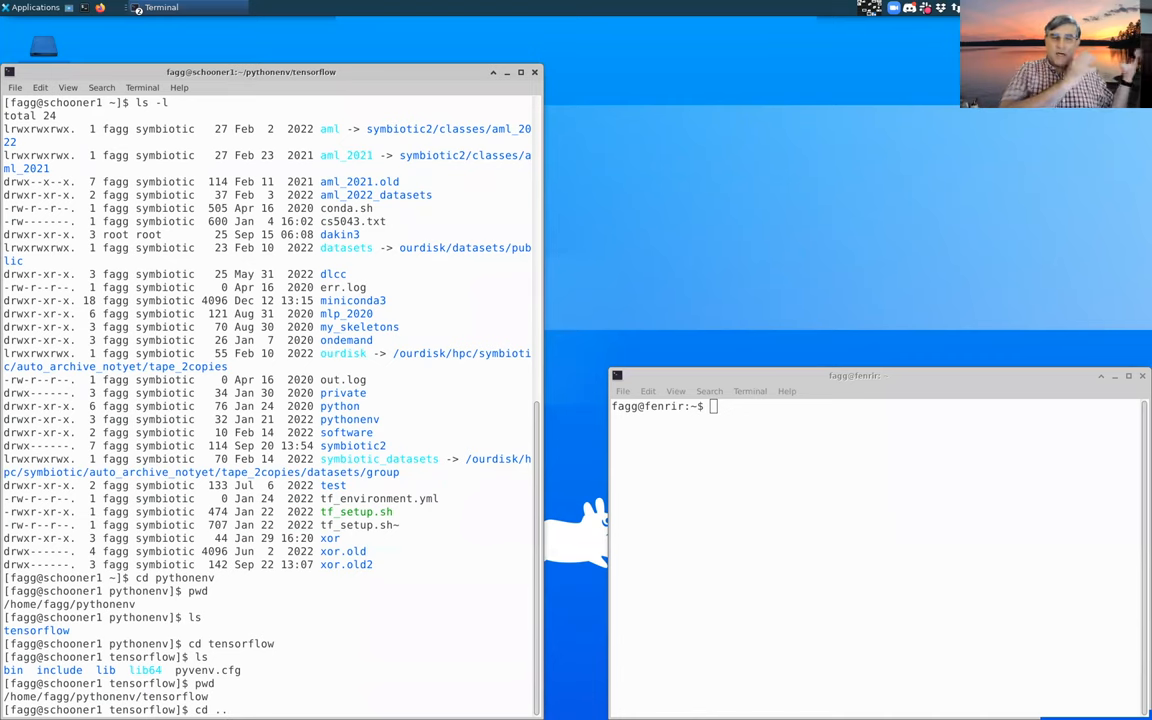
key(Return)
text(pwd)
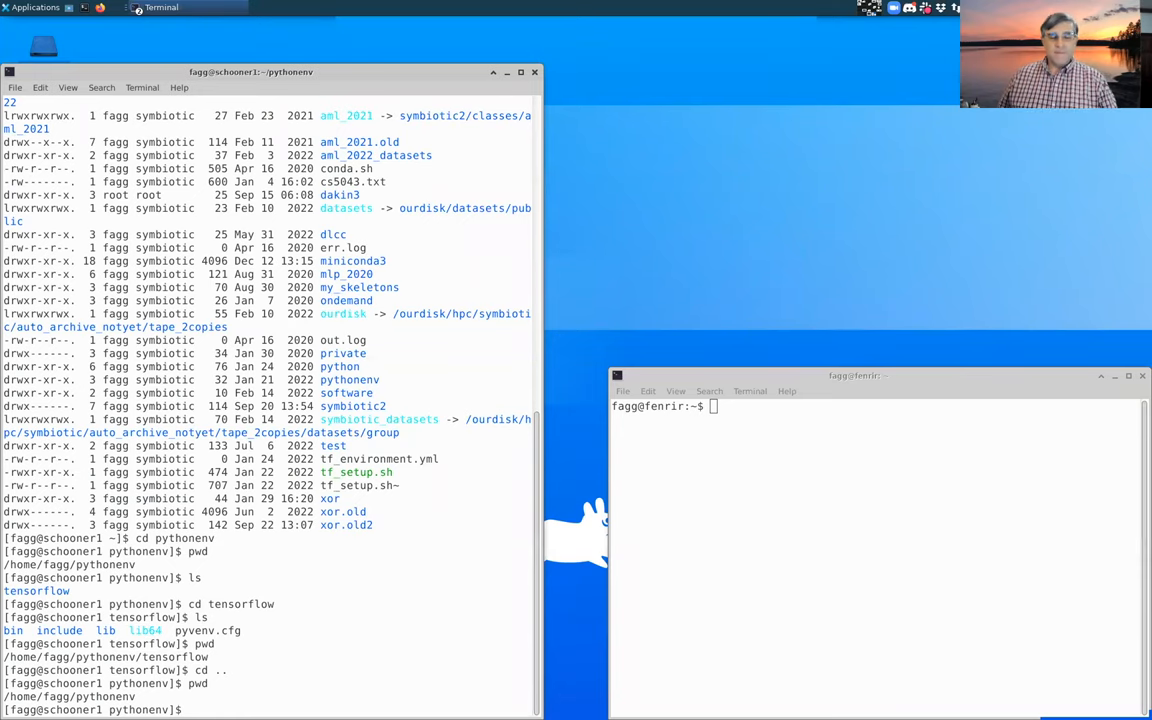
text(cd ..)
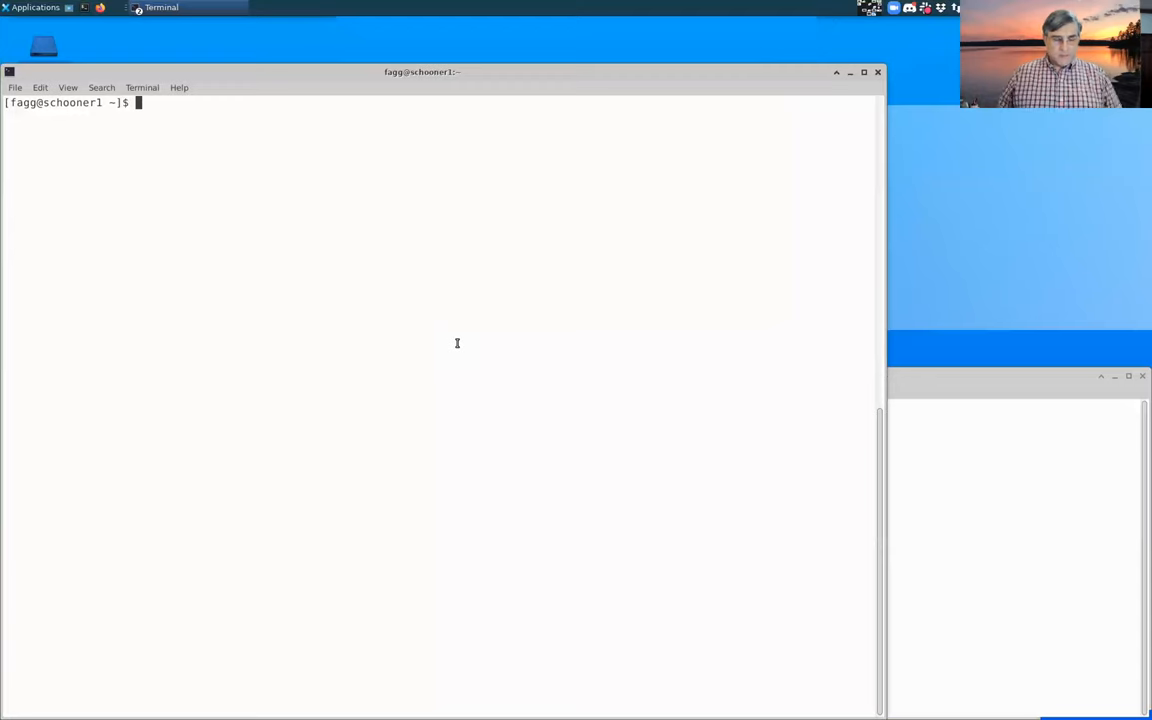
- Clone github.com/Symbiotic-Computing-Laboratory/deep_learning_practice.git into the home directory
text(git c)
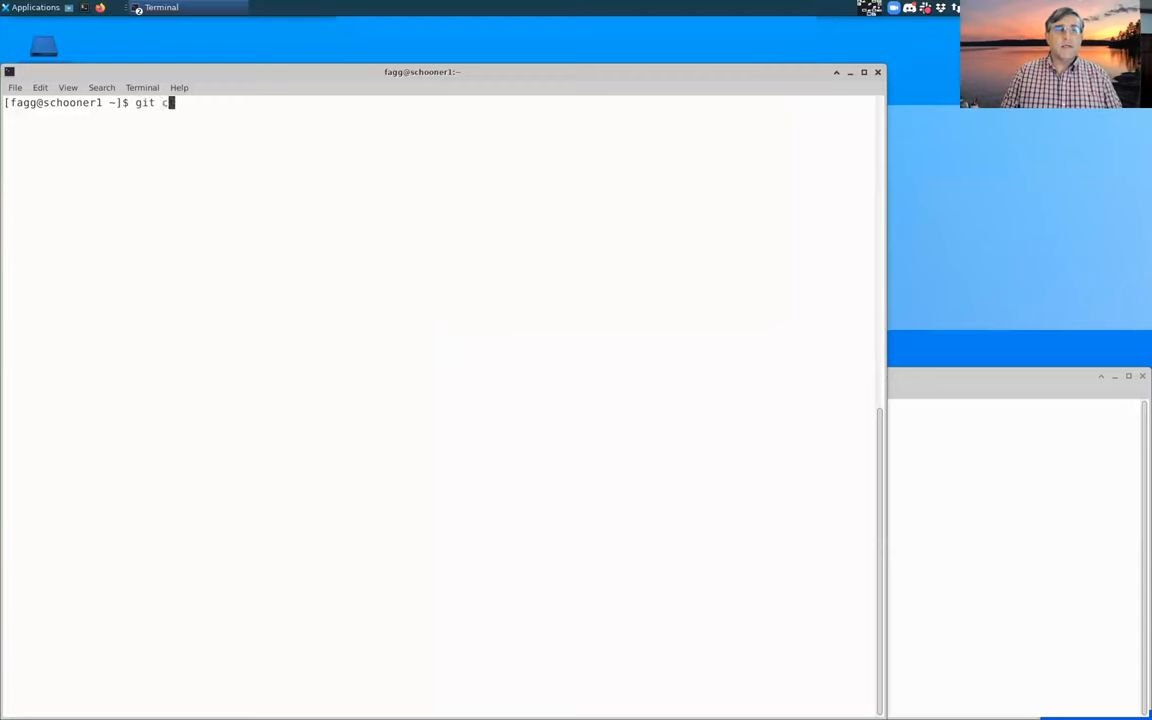
text(lone)
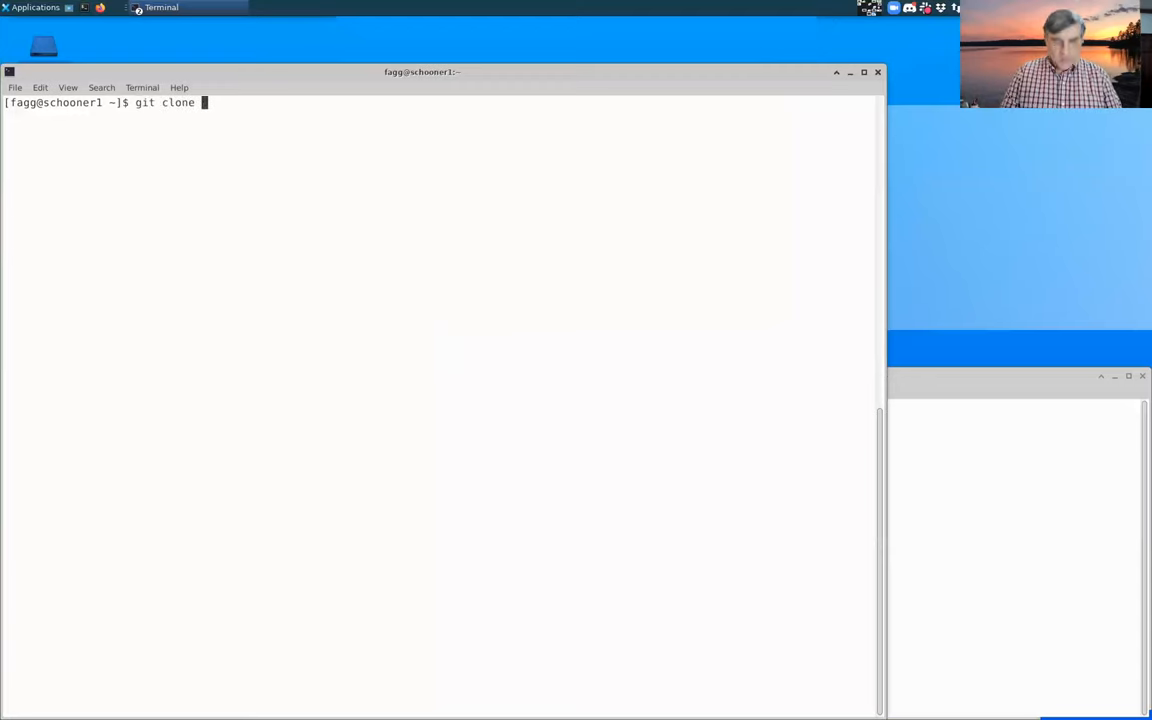
text(https:)
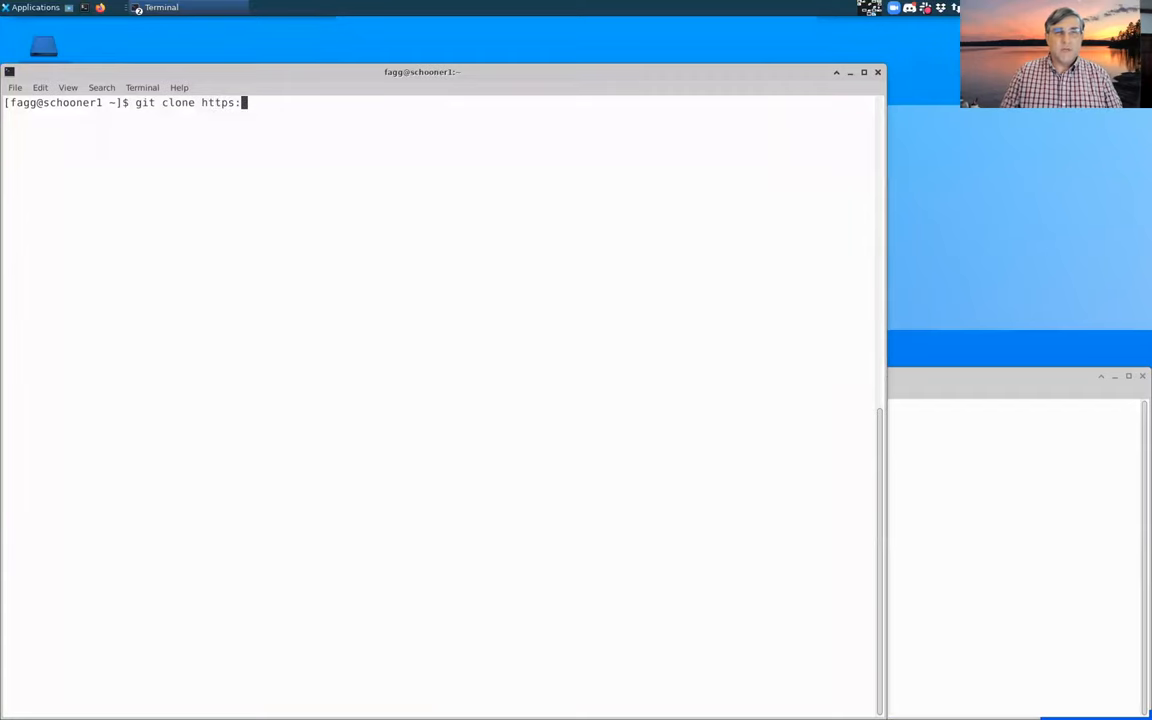
text(//)
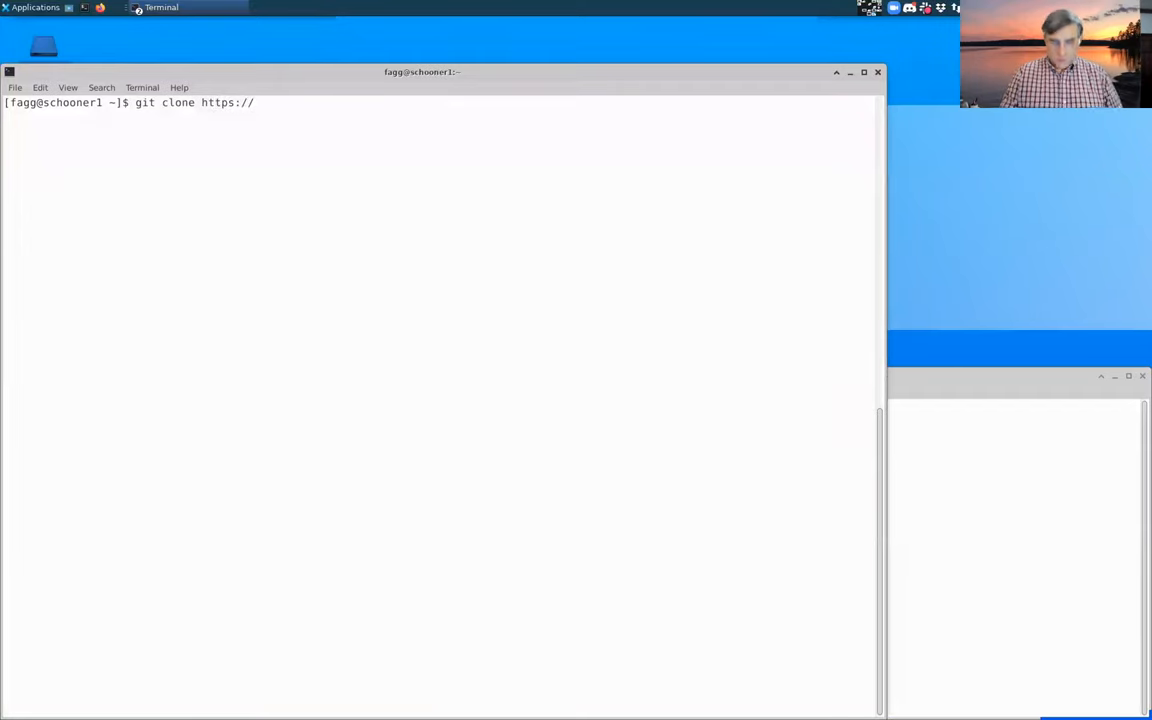
text(github.com/S)
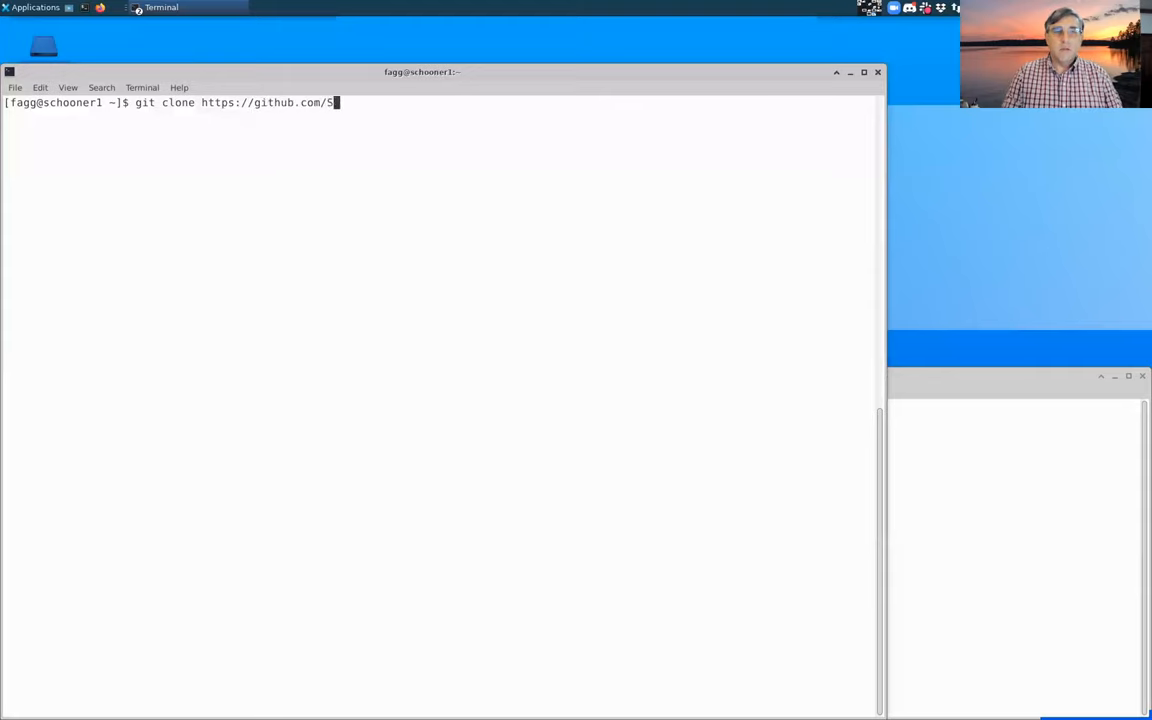
text(ymbiotic-Co)
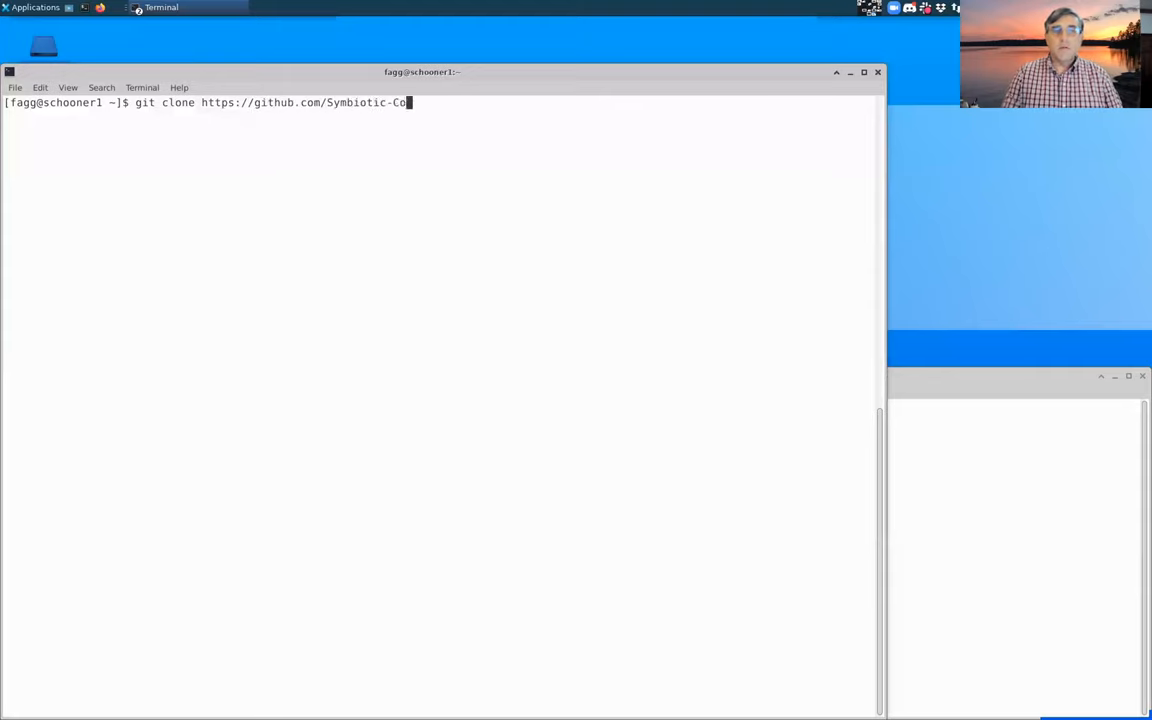
text(mputing-Laborat)
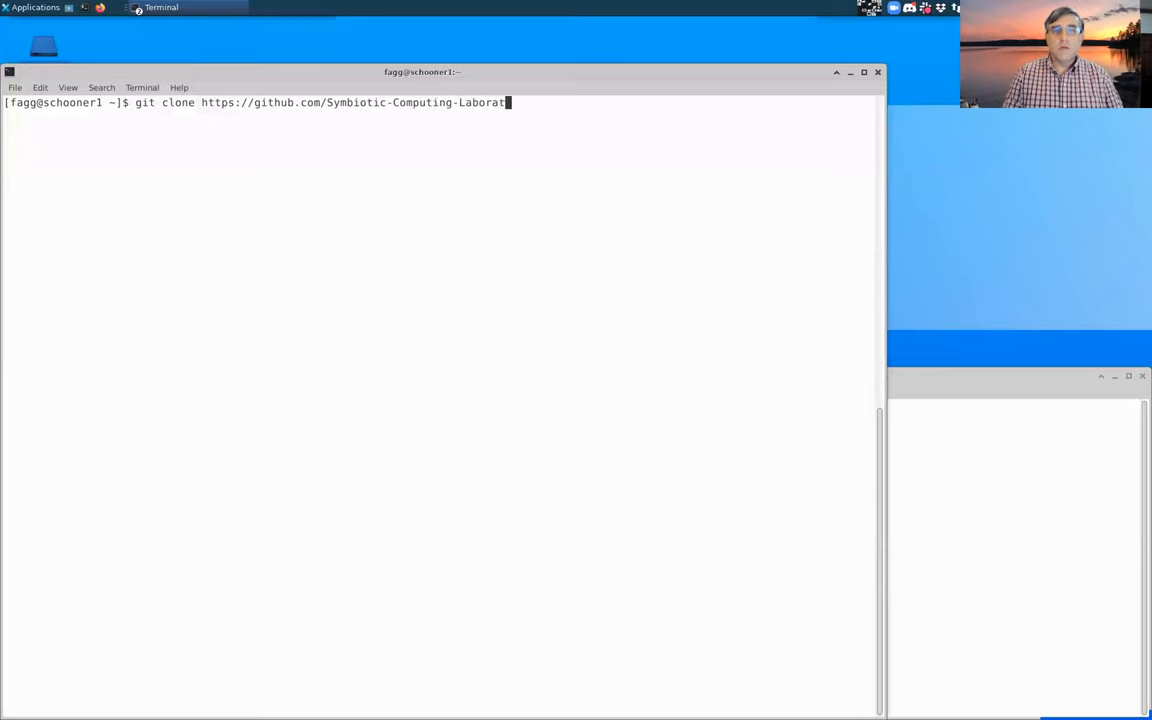
text(ory)
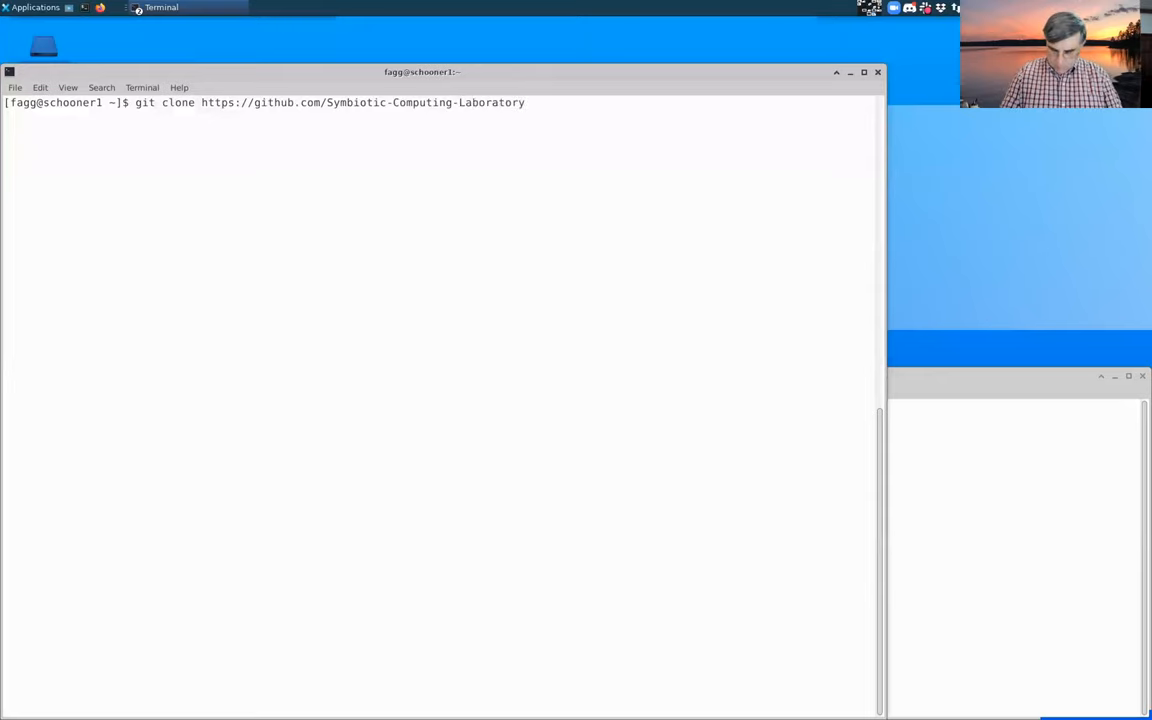
text(/deep_lear)
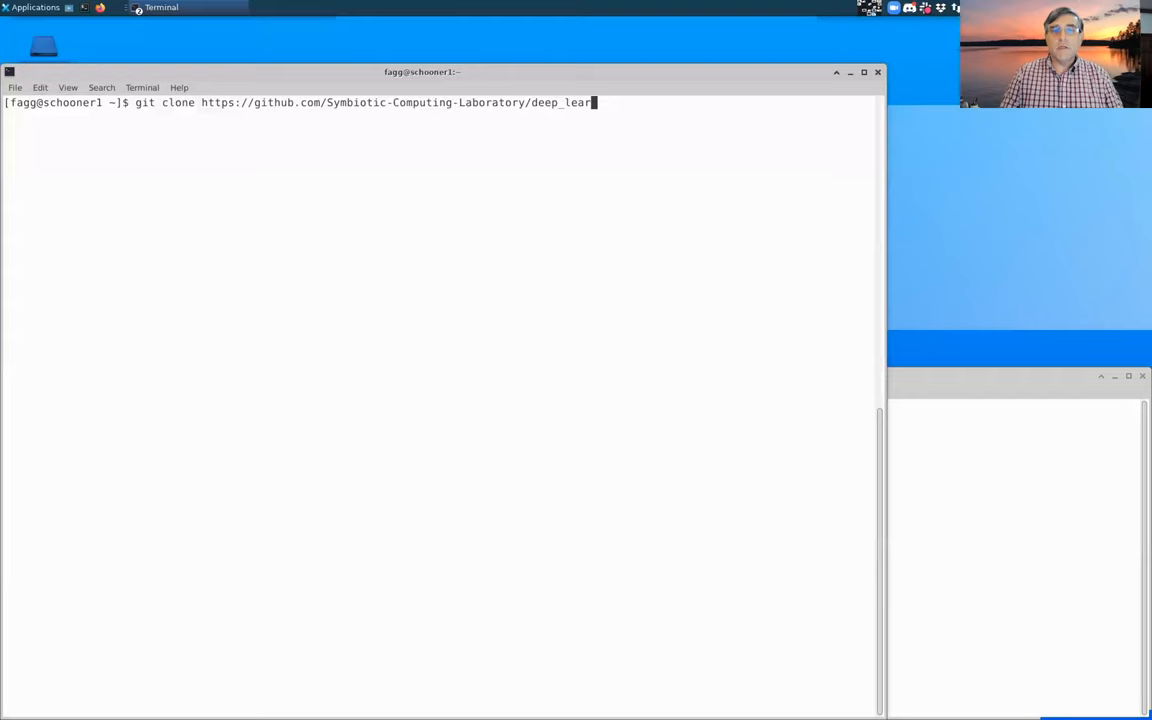
text(ning_practice.git)
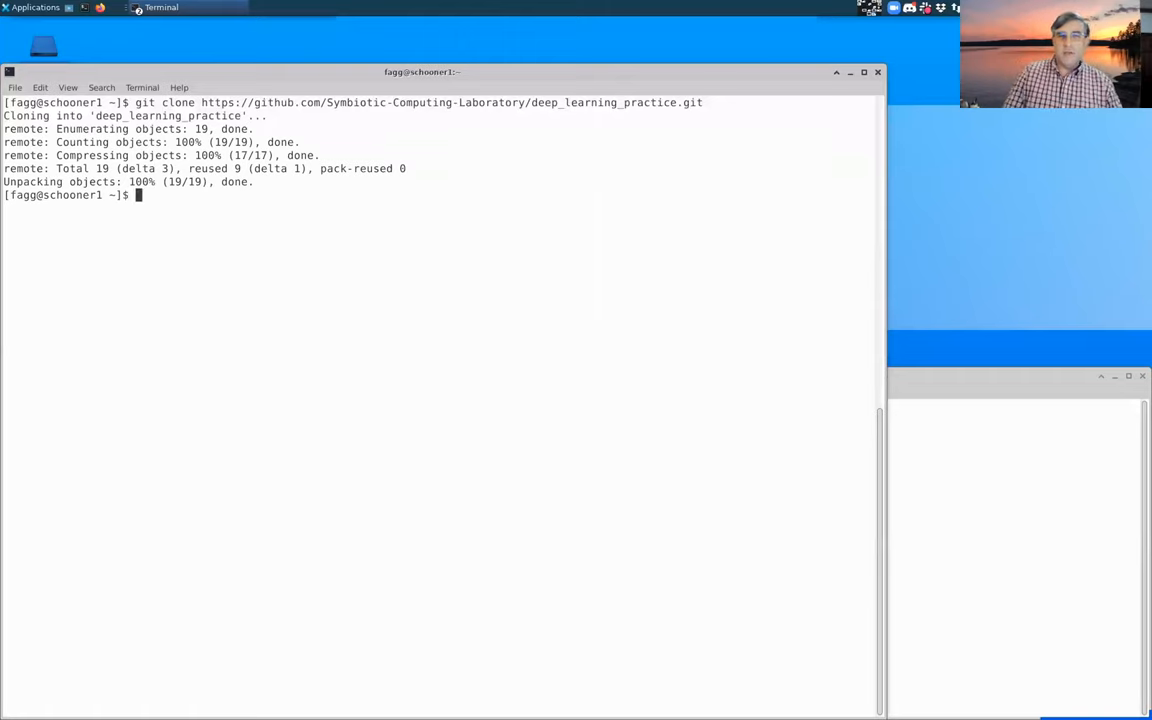
text(cd)
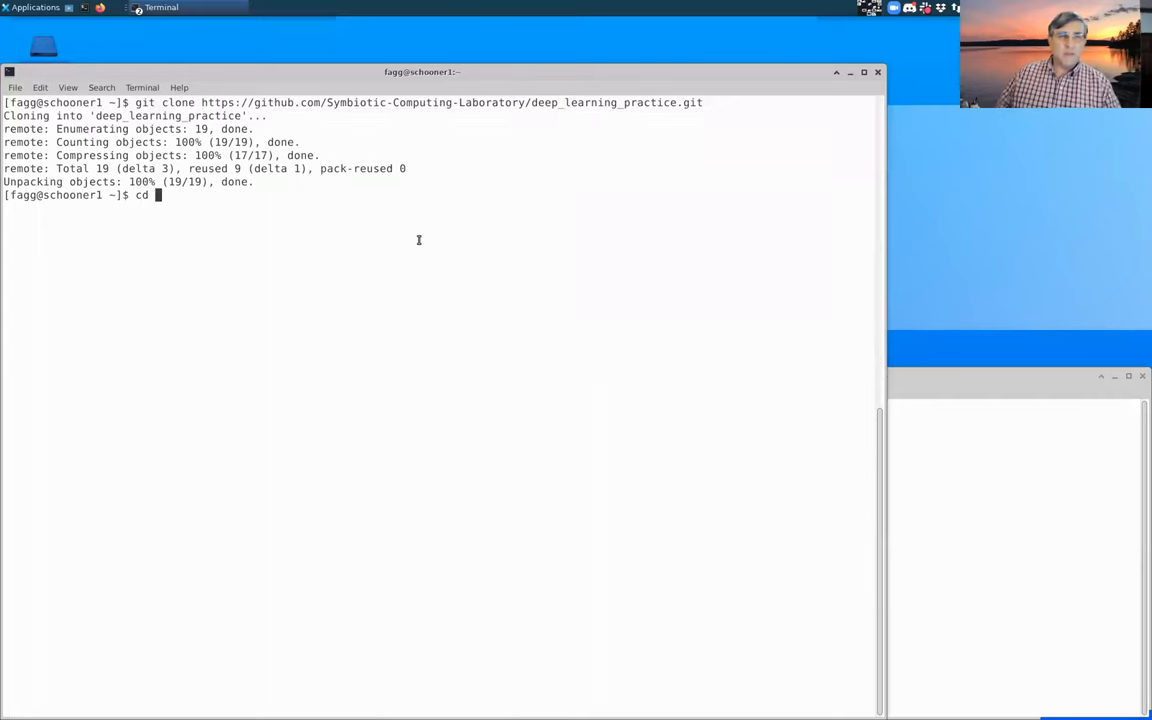
- Enter deep_learning_practice, confirm its path, and list LICENSE, README.md and skeletons
text(deep_learning_practice/)
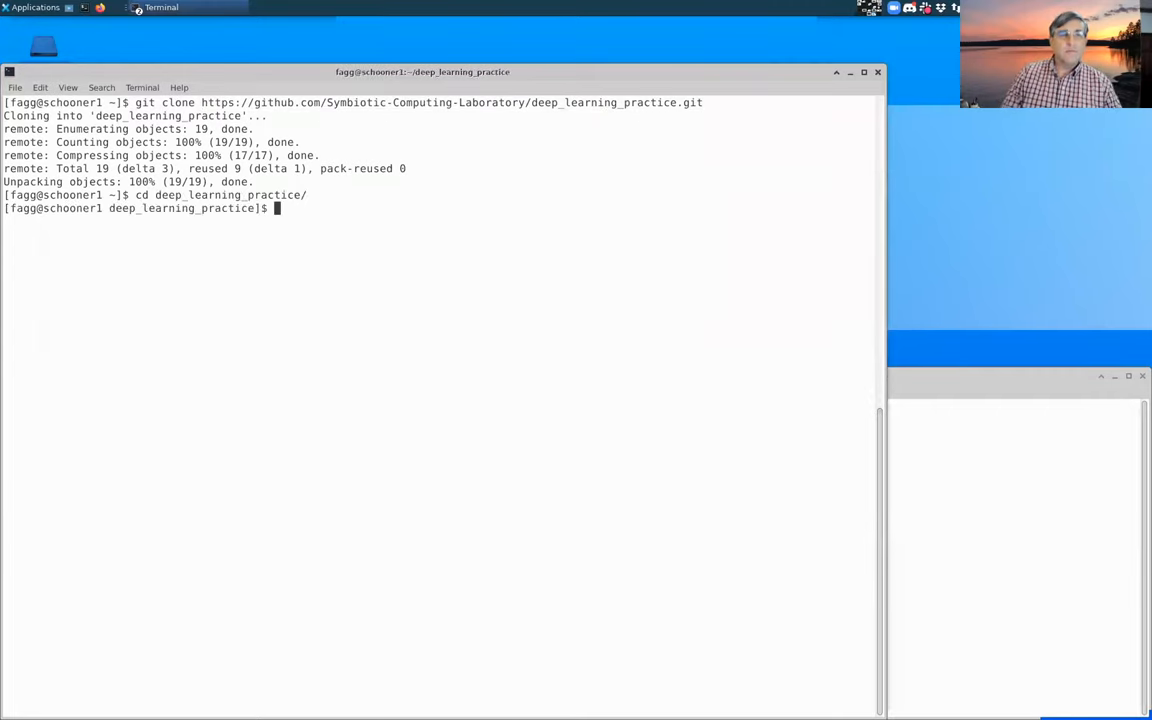
text(pwd)
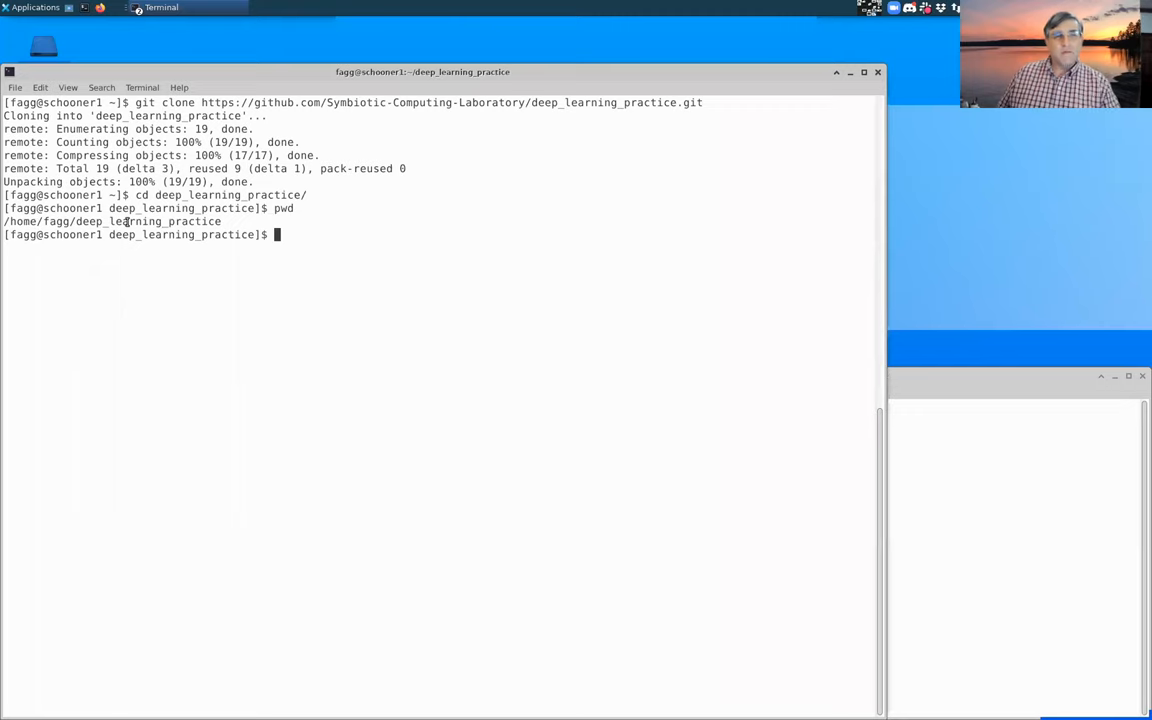
double_click(147, 221)
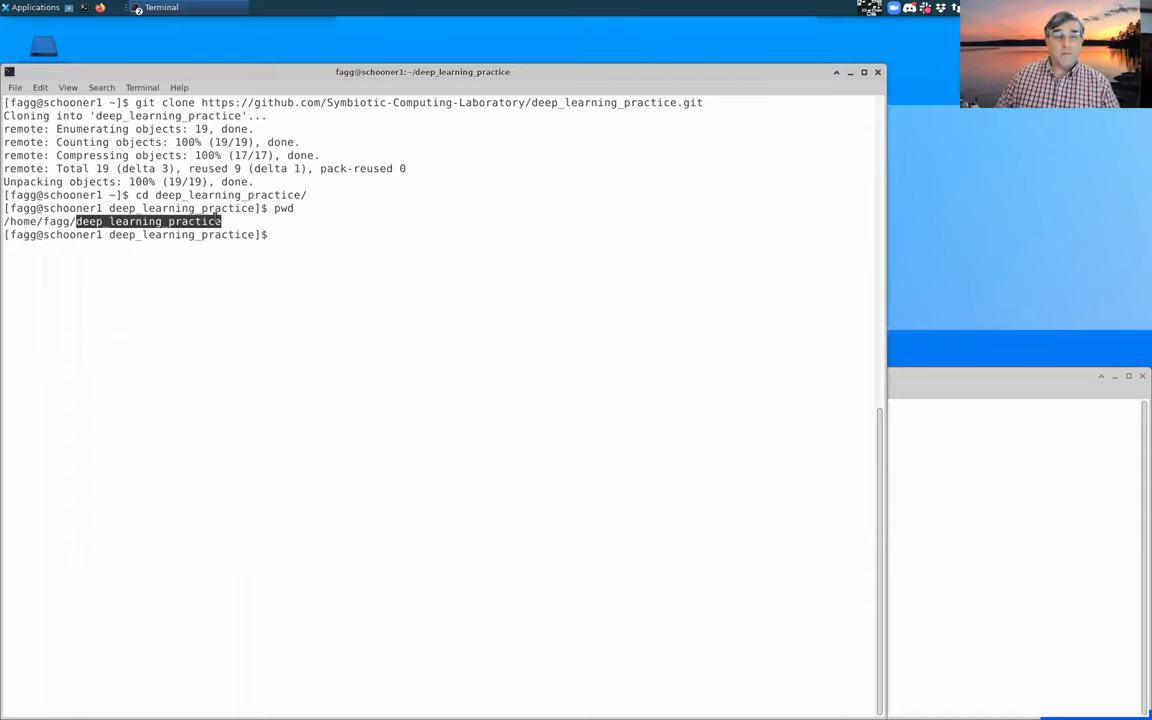
text(ls)
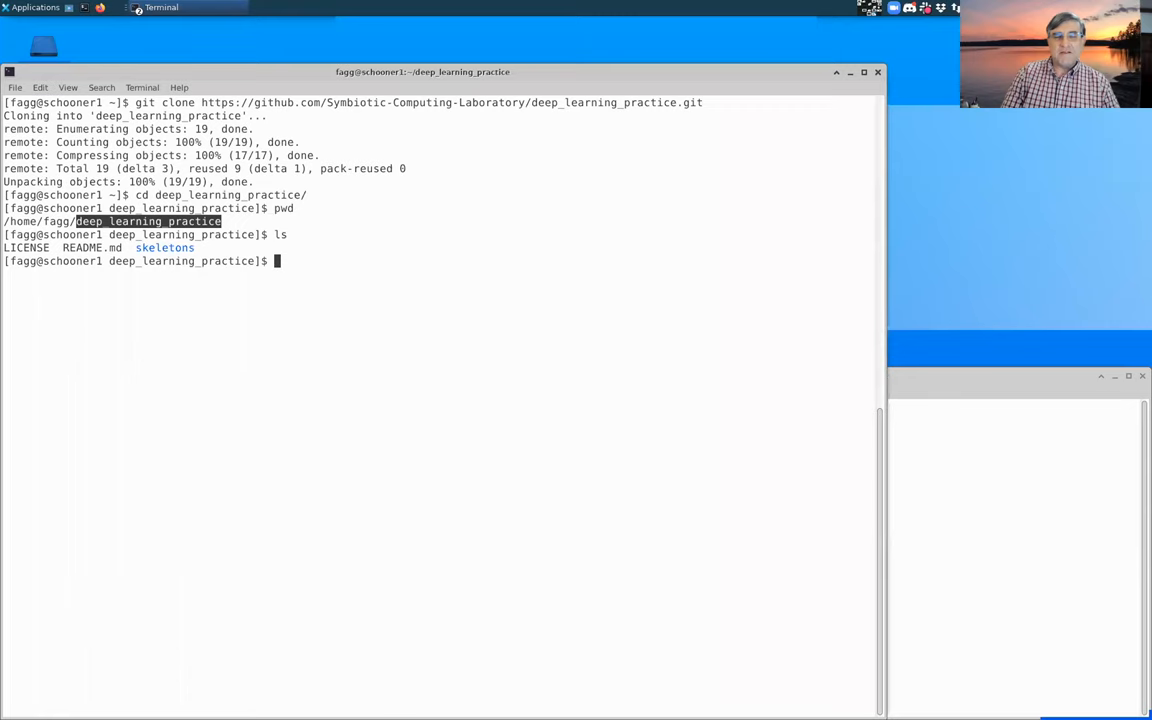
text(cd skeletons/)
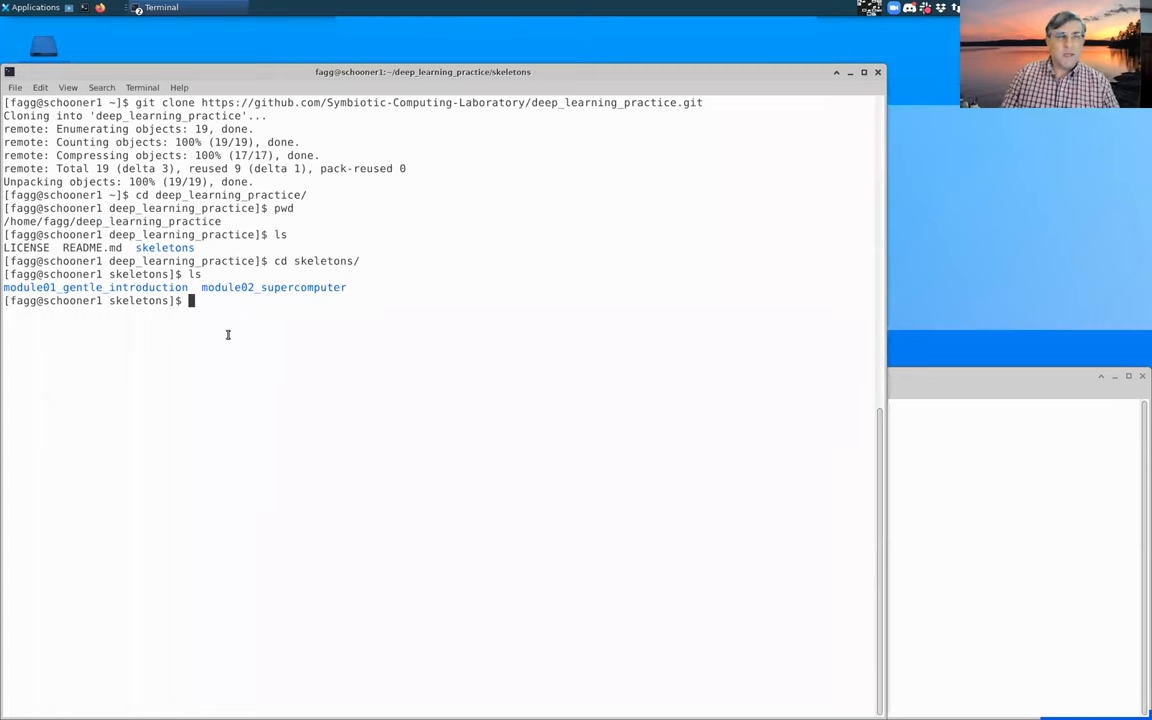
- Move into skeletons/module02_supercomputer, print its path, and list its three files
text(cd module02_supercomputer/')
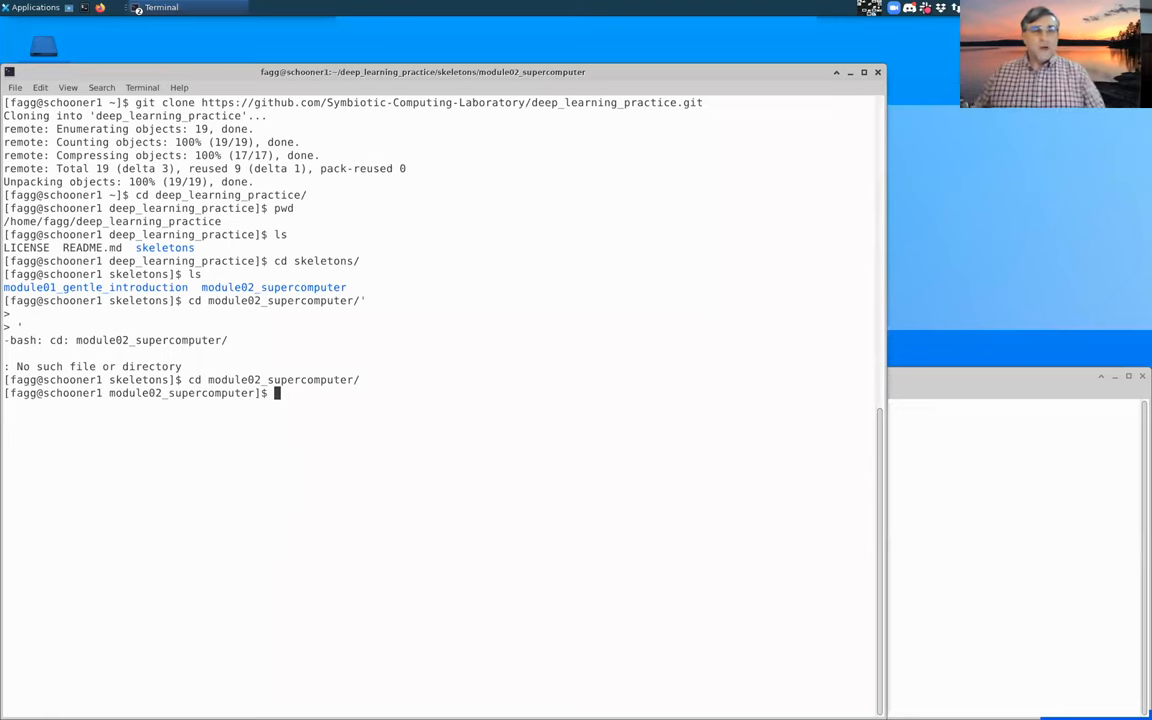
text(pwd)
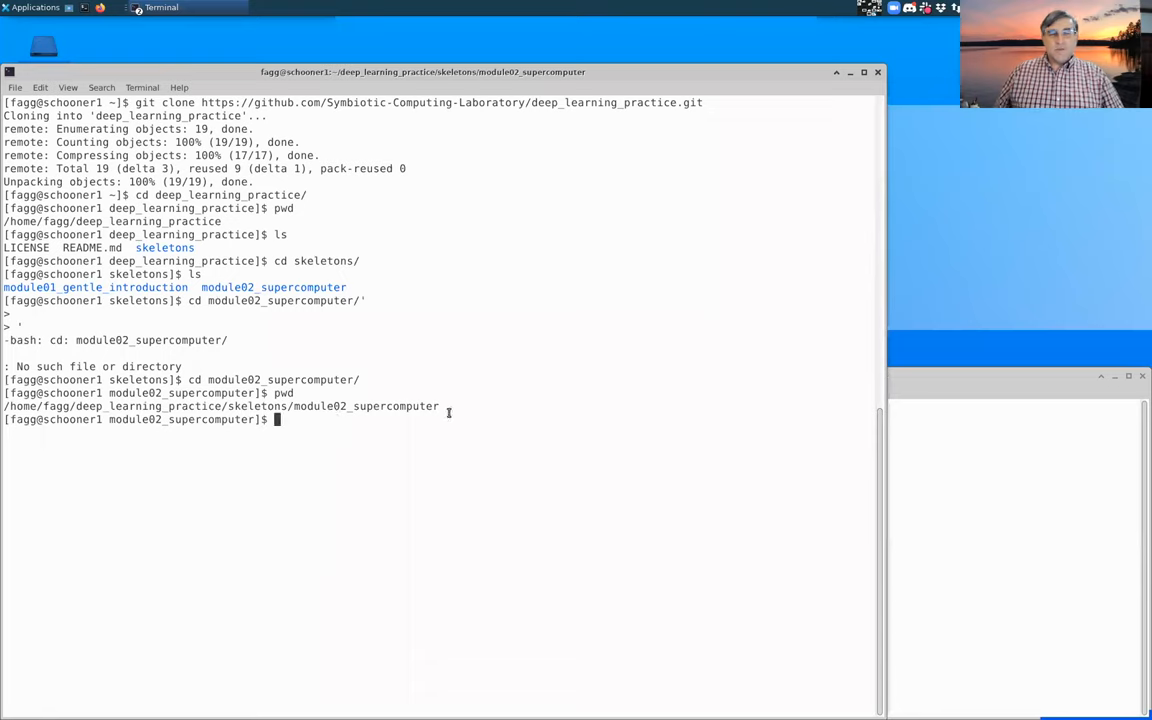
text(ls -l)
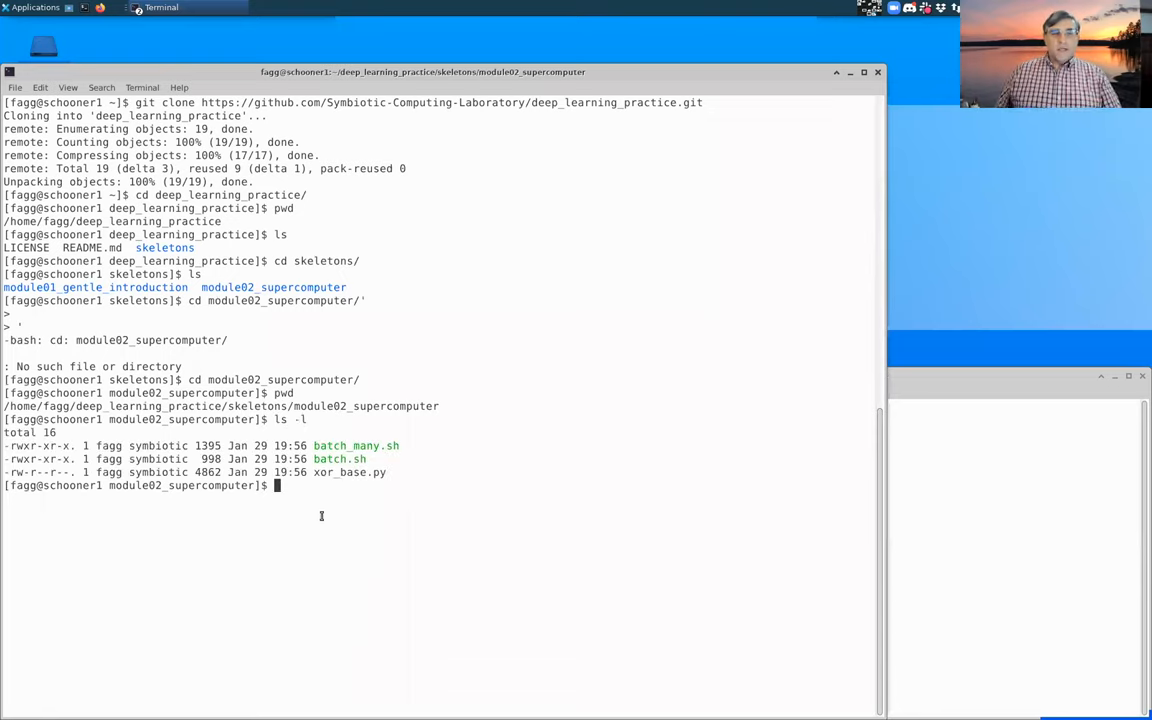
double_click(340, 472)
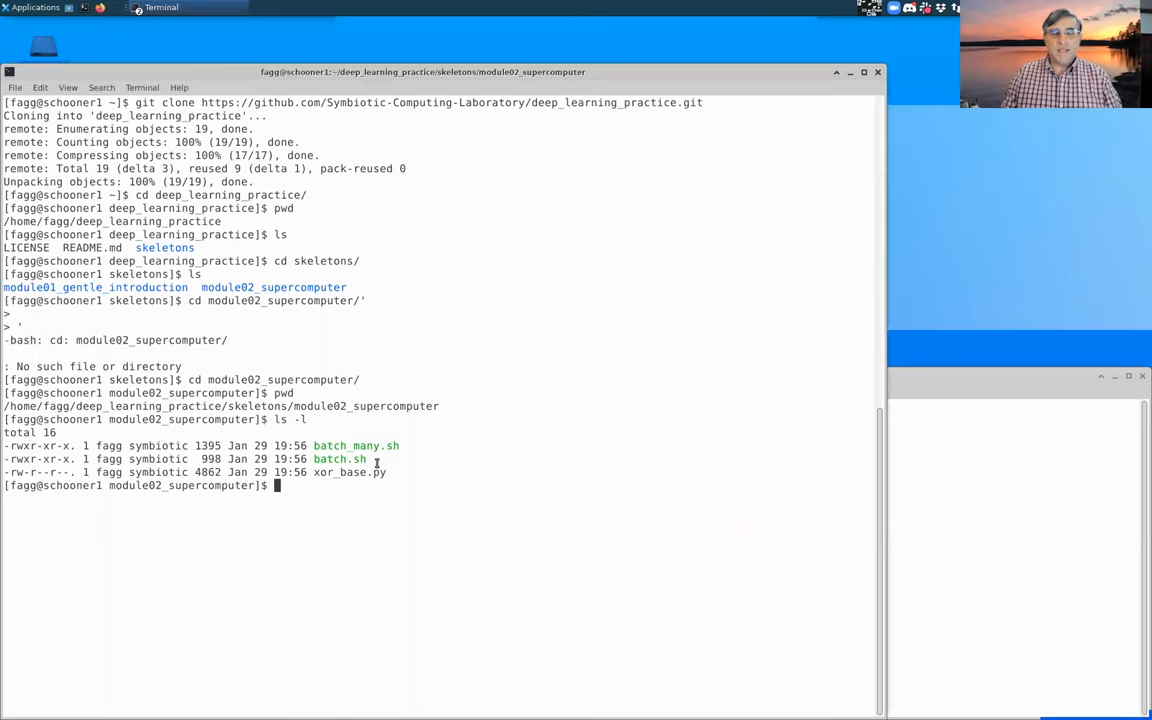
- View xor_base.py with cat, more and less
text(cat)
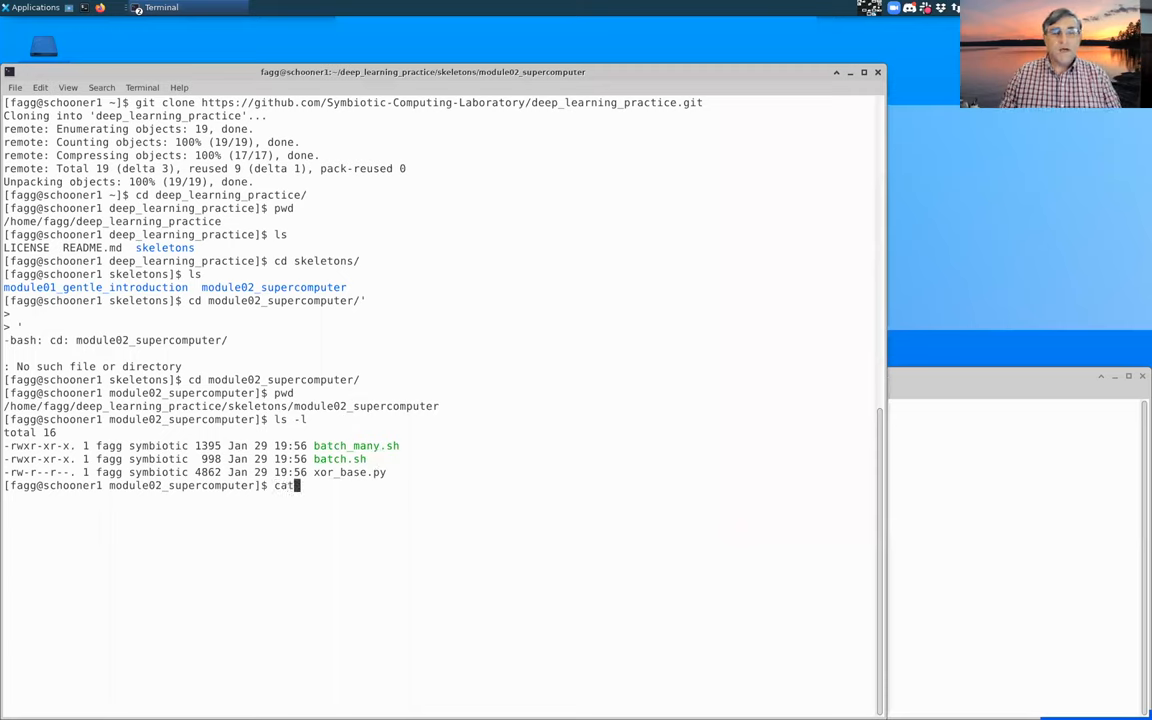
text(xor_base.py)
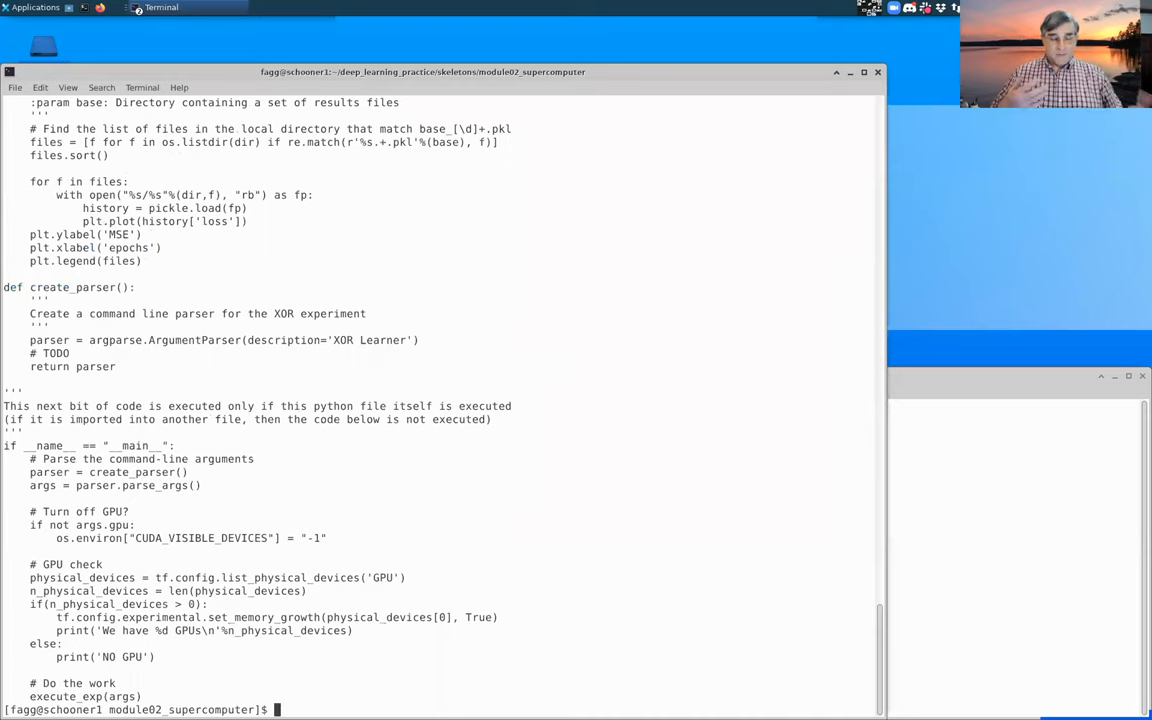
text(cat xor_base.py)
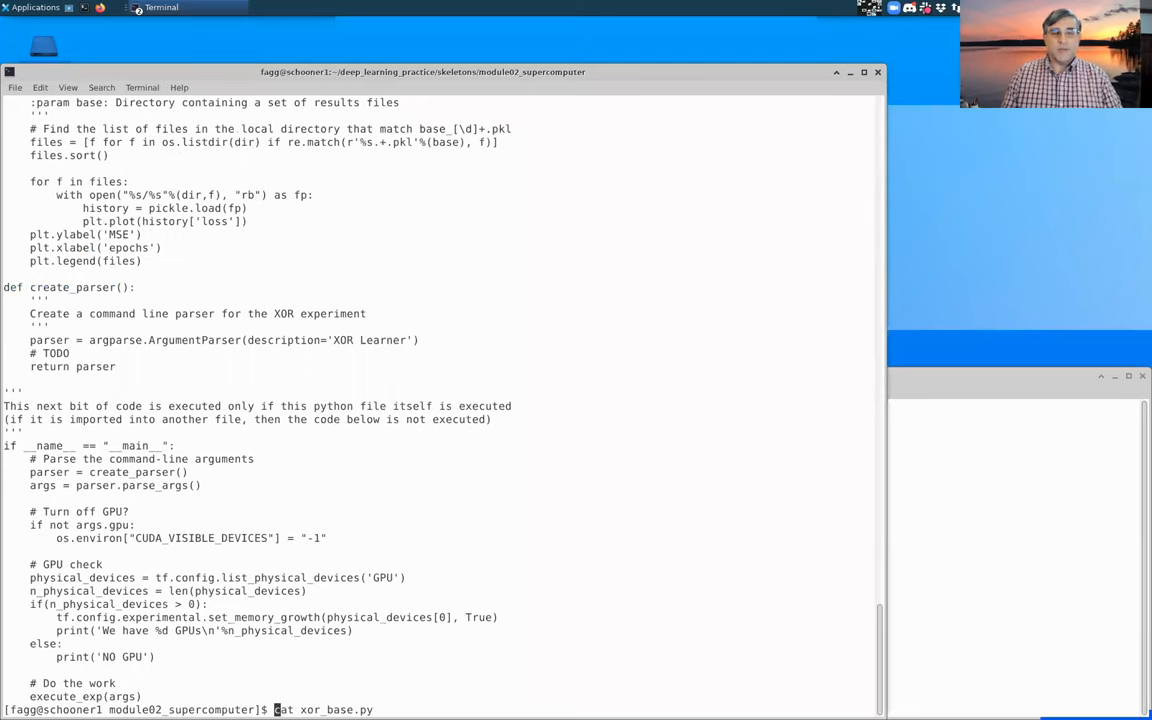
text(more xor_base.py)
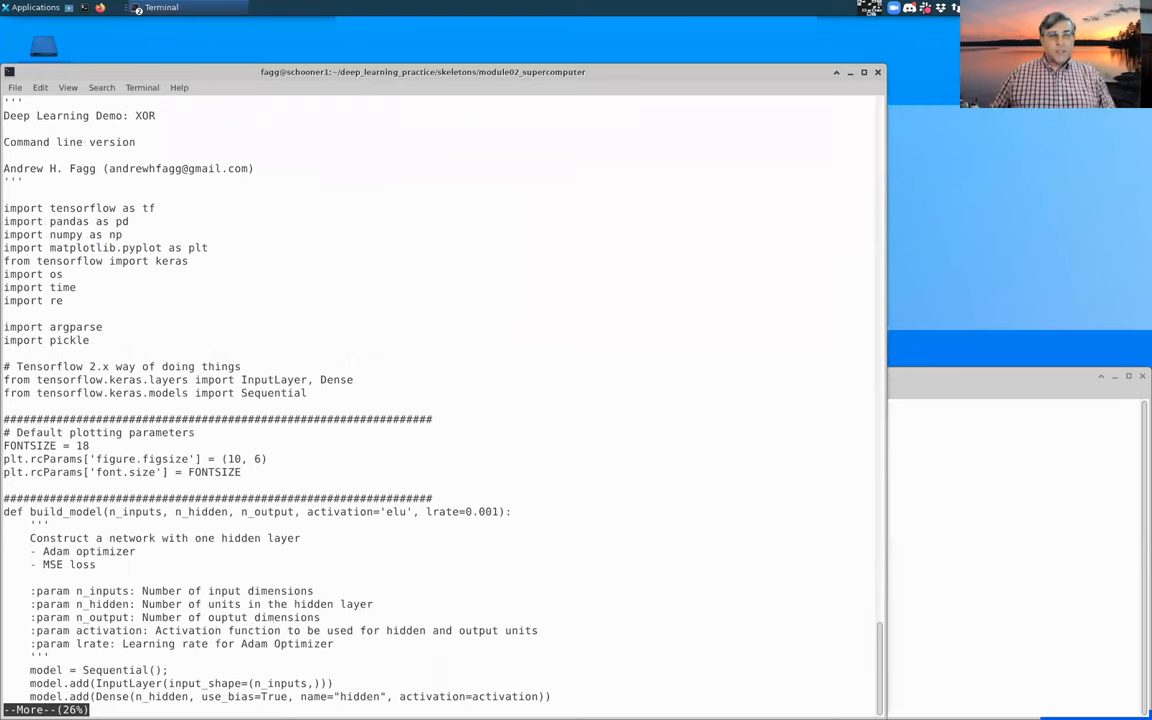
scroll(down, 3)
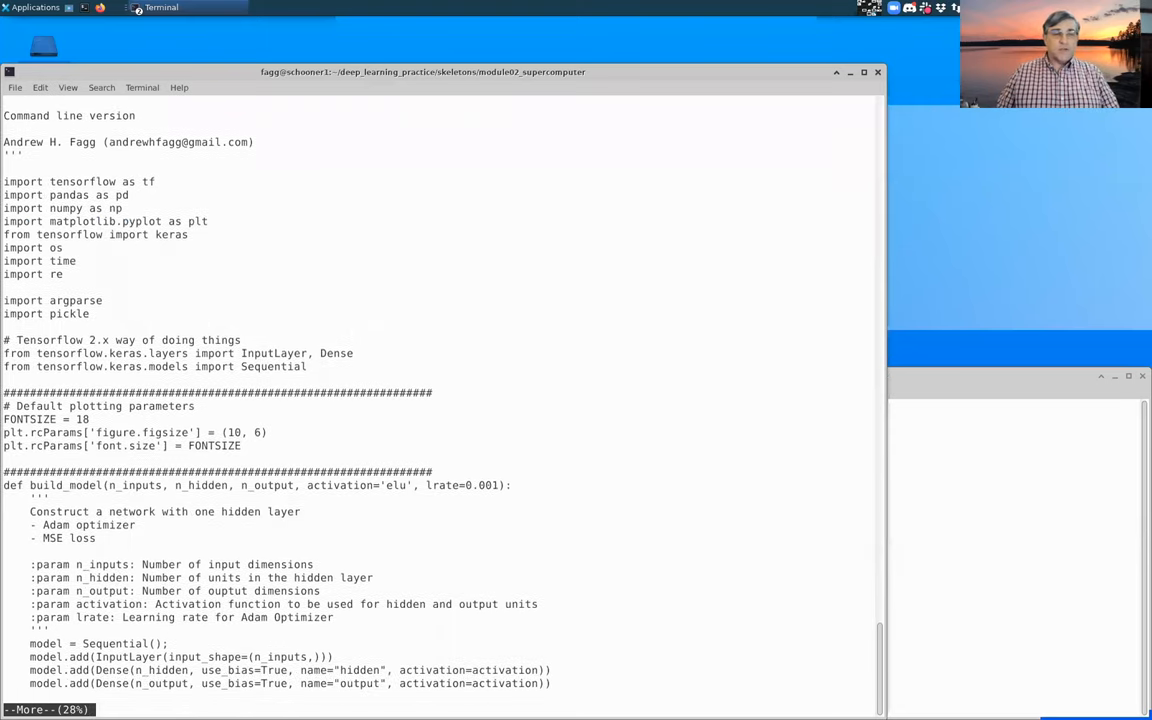
scroll(down, 3)
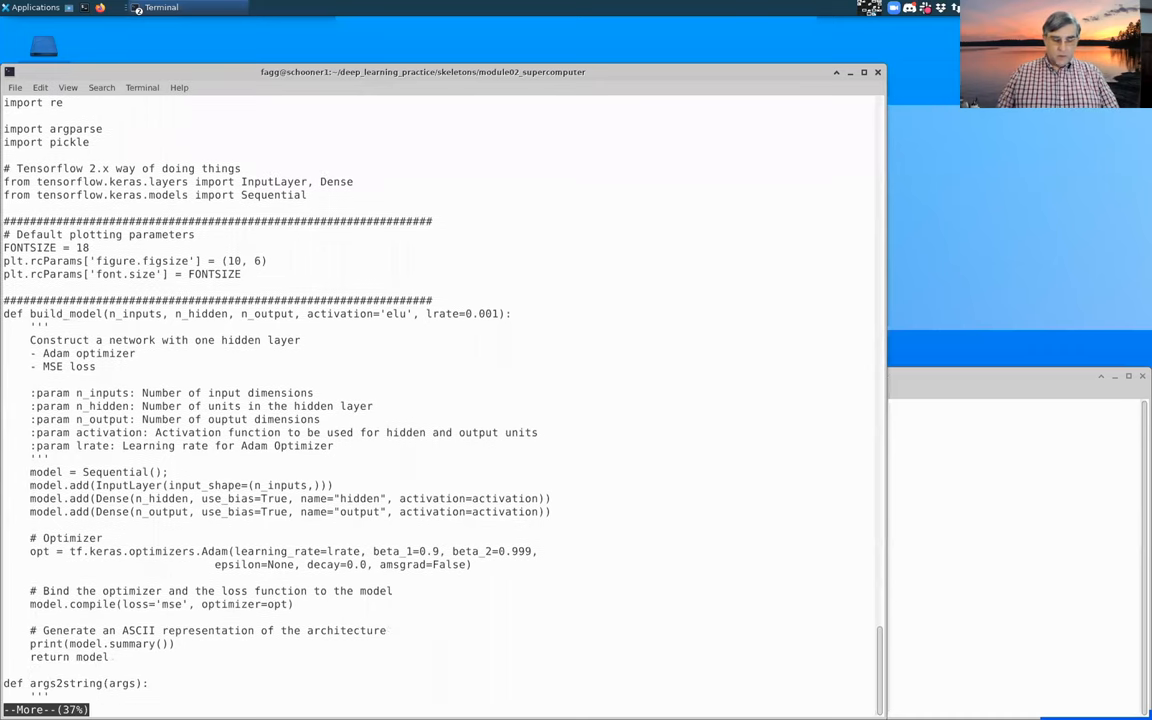
scroll(down, 3)
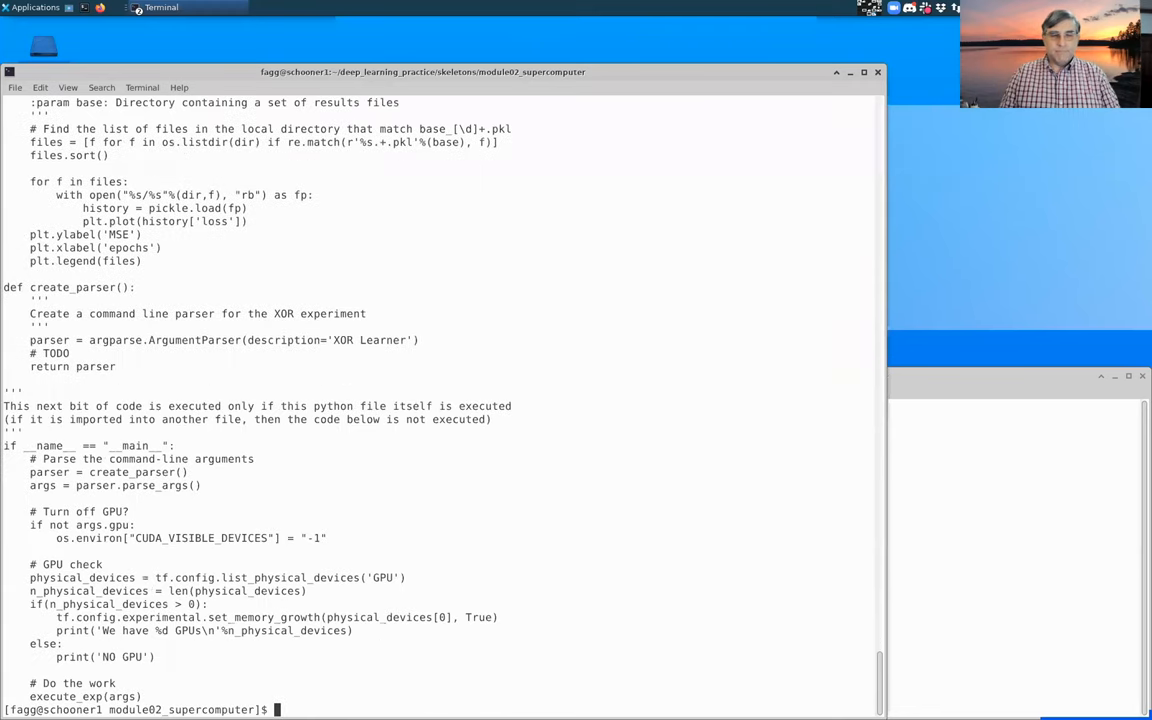
text(less xor_base.py)
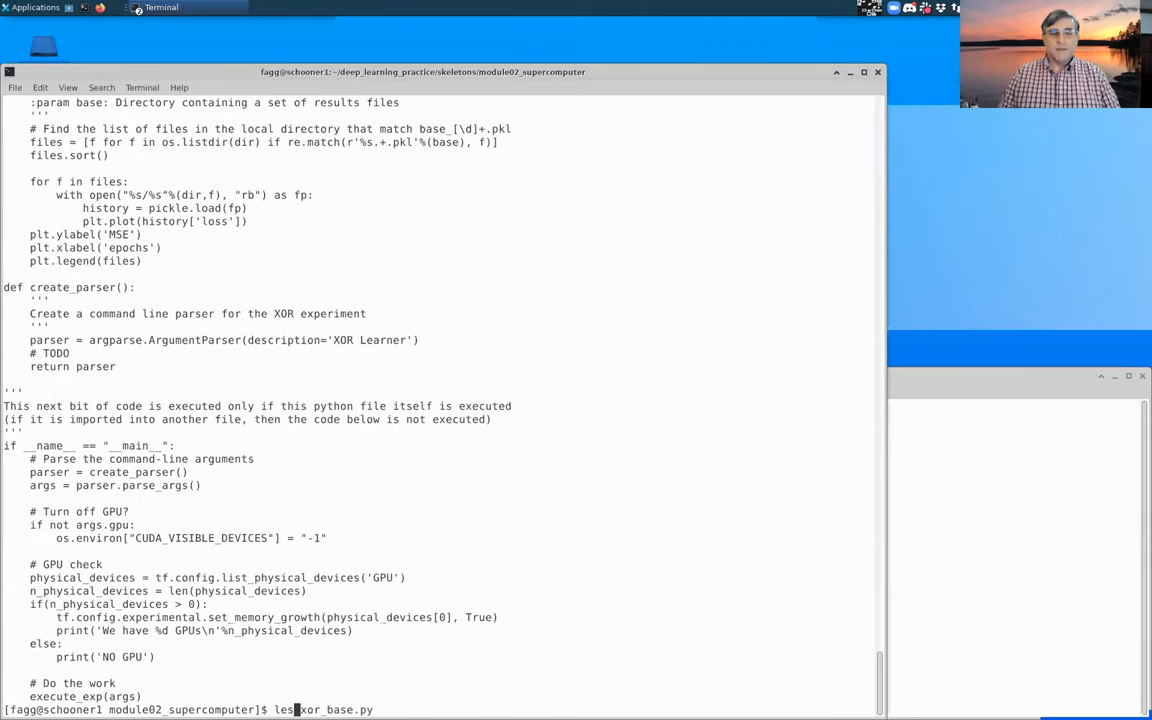
key(Return)
text(ls)
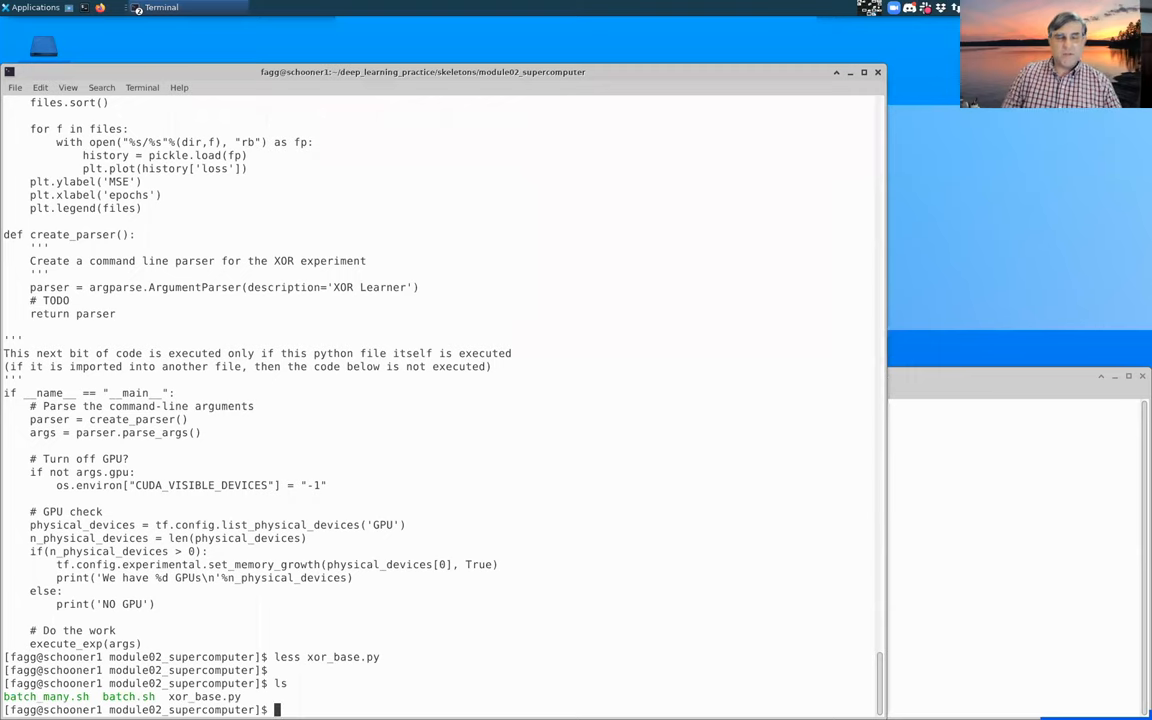
- Copy xor_base.py to xor.py and compare their sizes in the listing
text(cp)
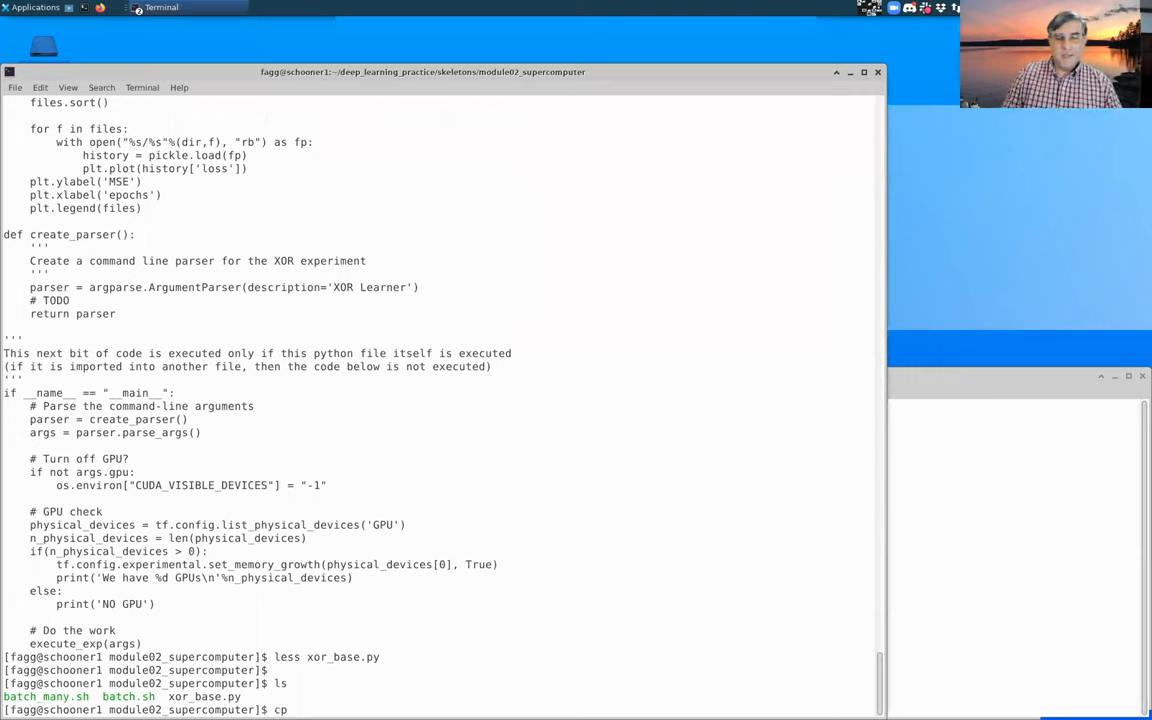
text(x)
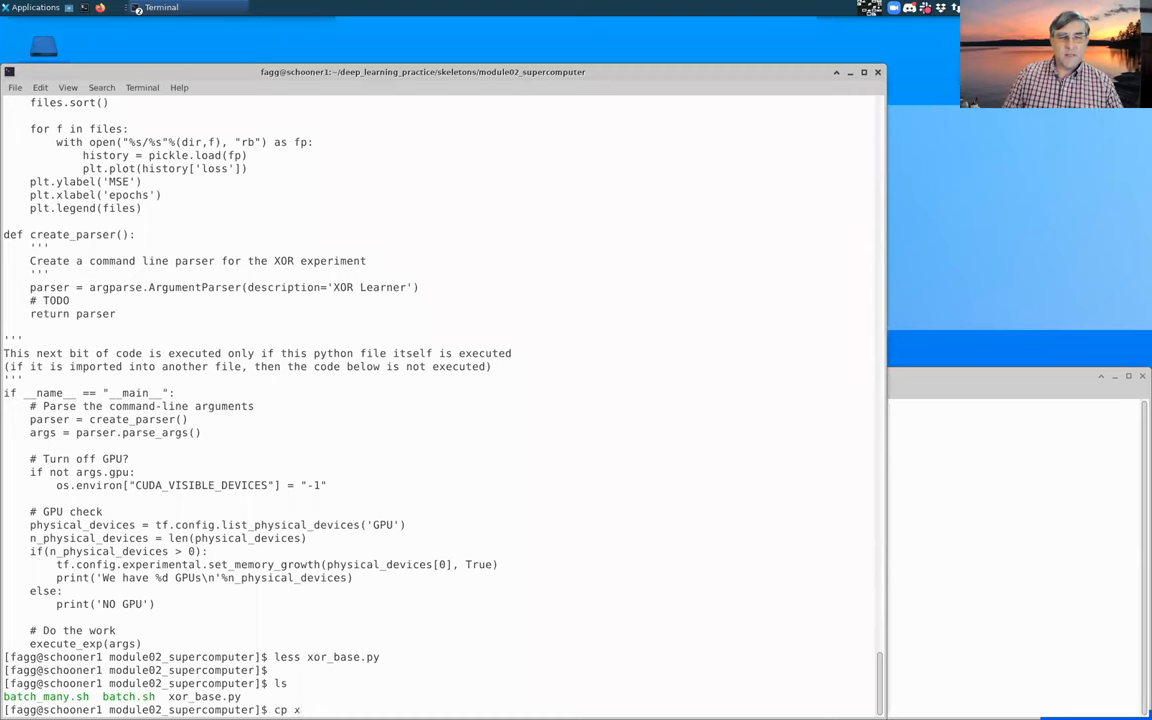
text(or_base.py)
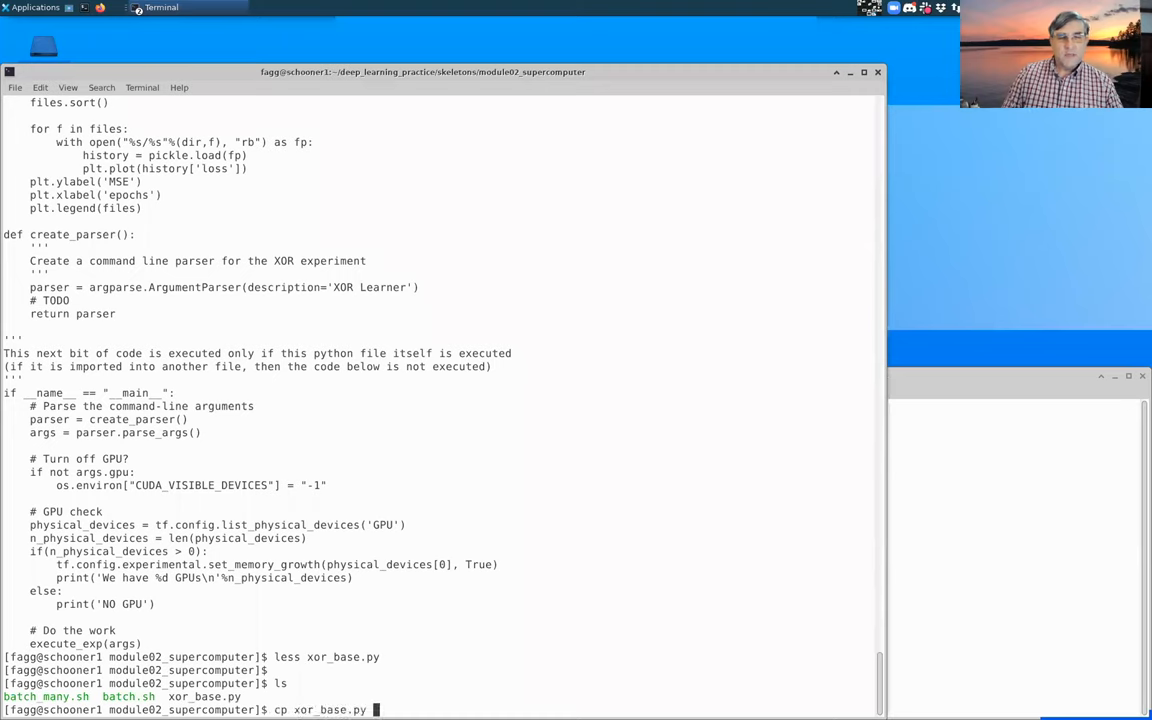
text(x)
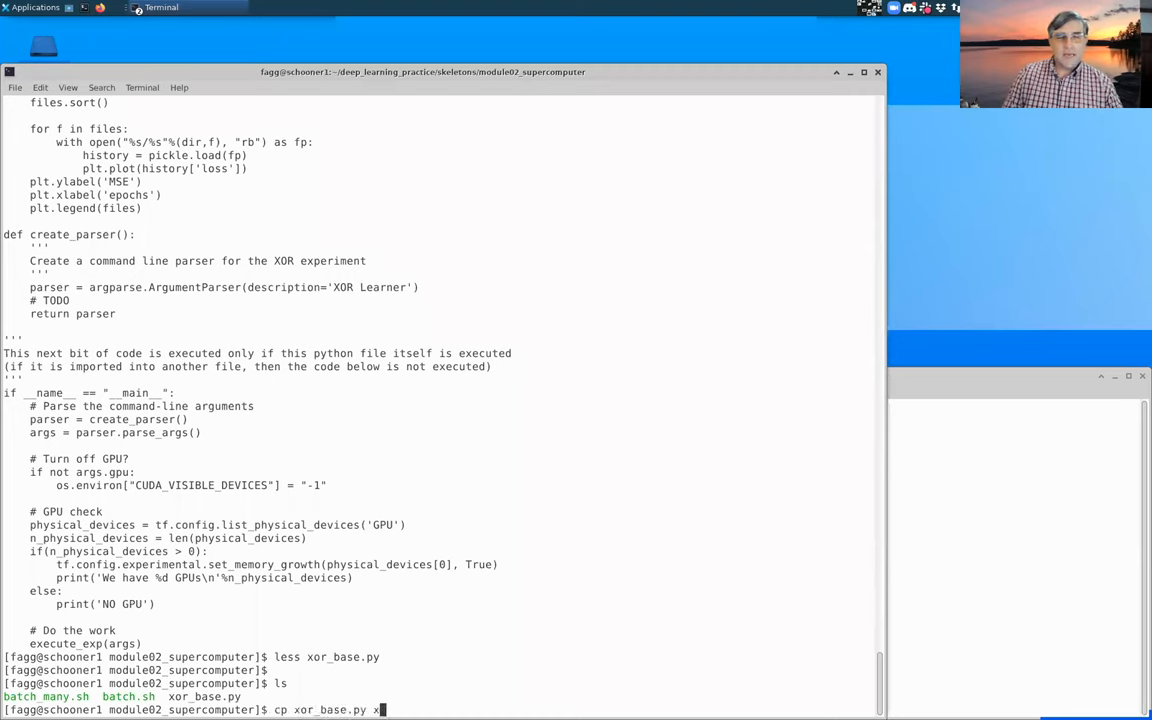
text(or.py)
text(ls -l)
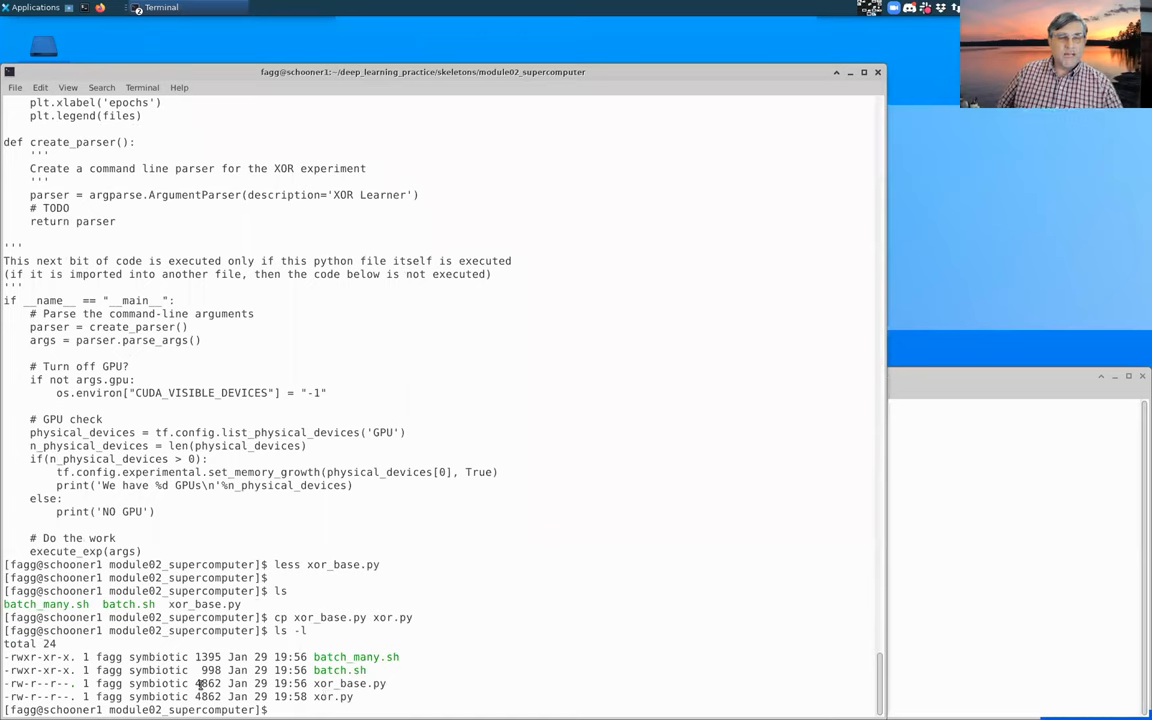
double_click(207, 683)
text(d)
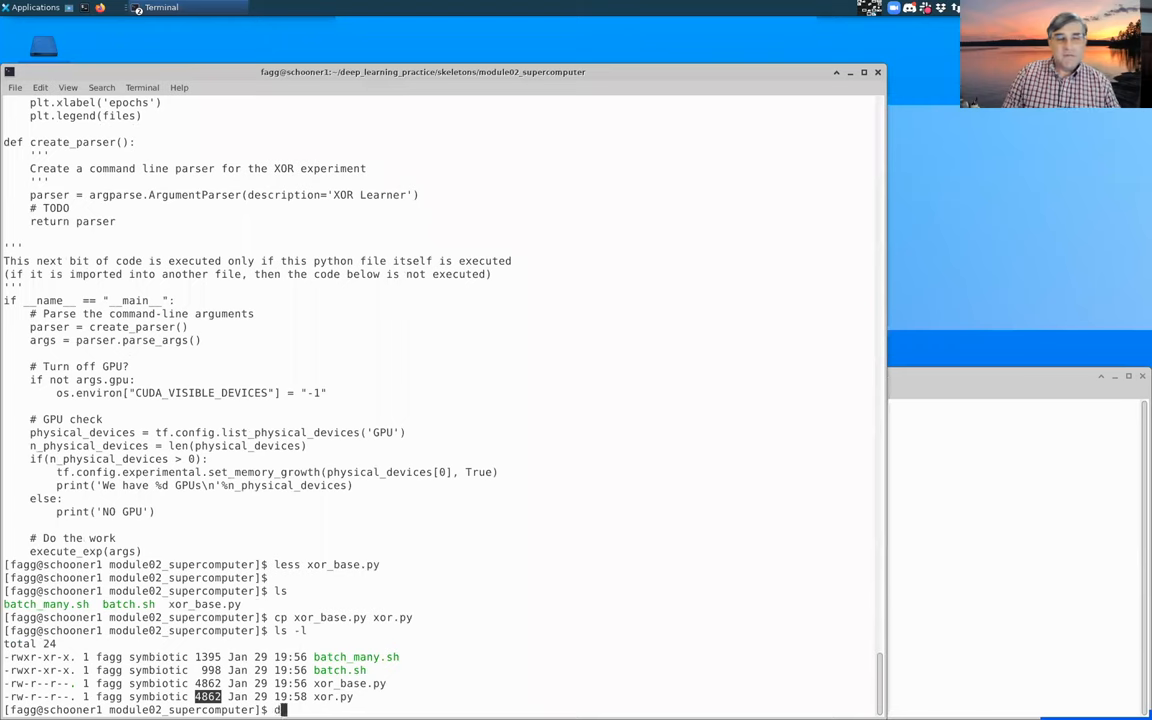
- Confirm xor.py matches xor_base.py with diff, then delete xor.py
text(iff xor.py)
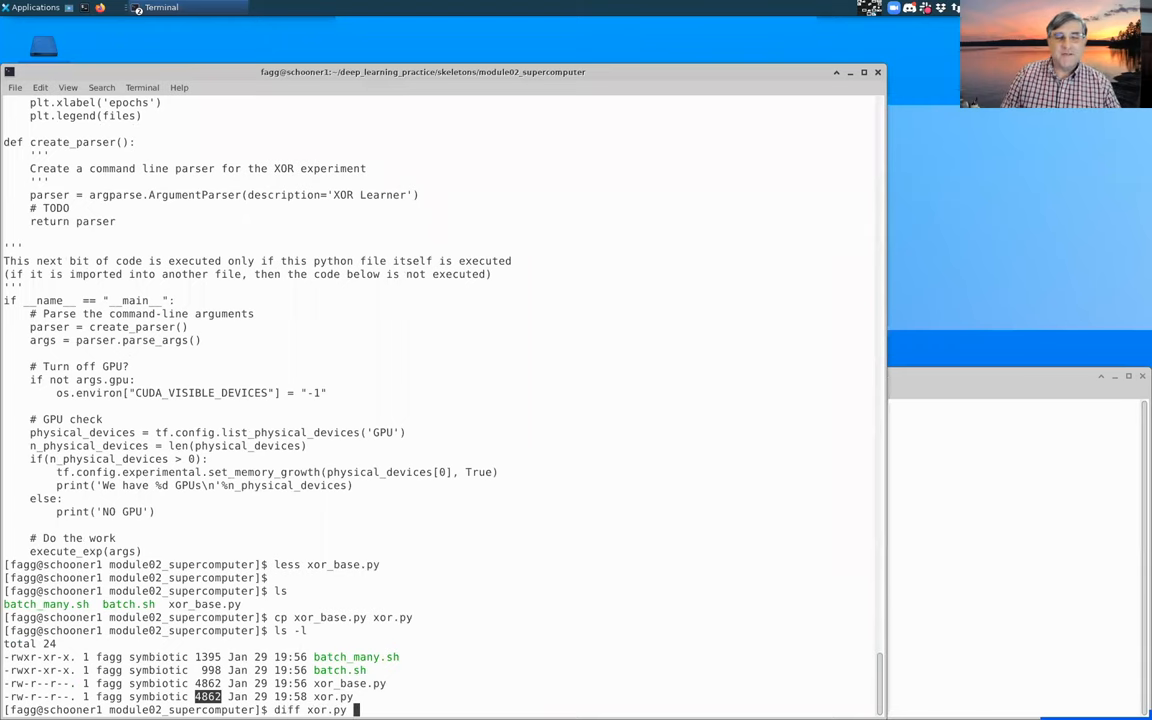
text(xor_base.py)
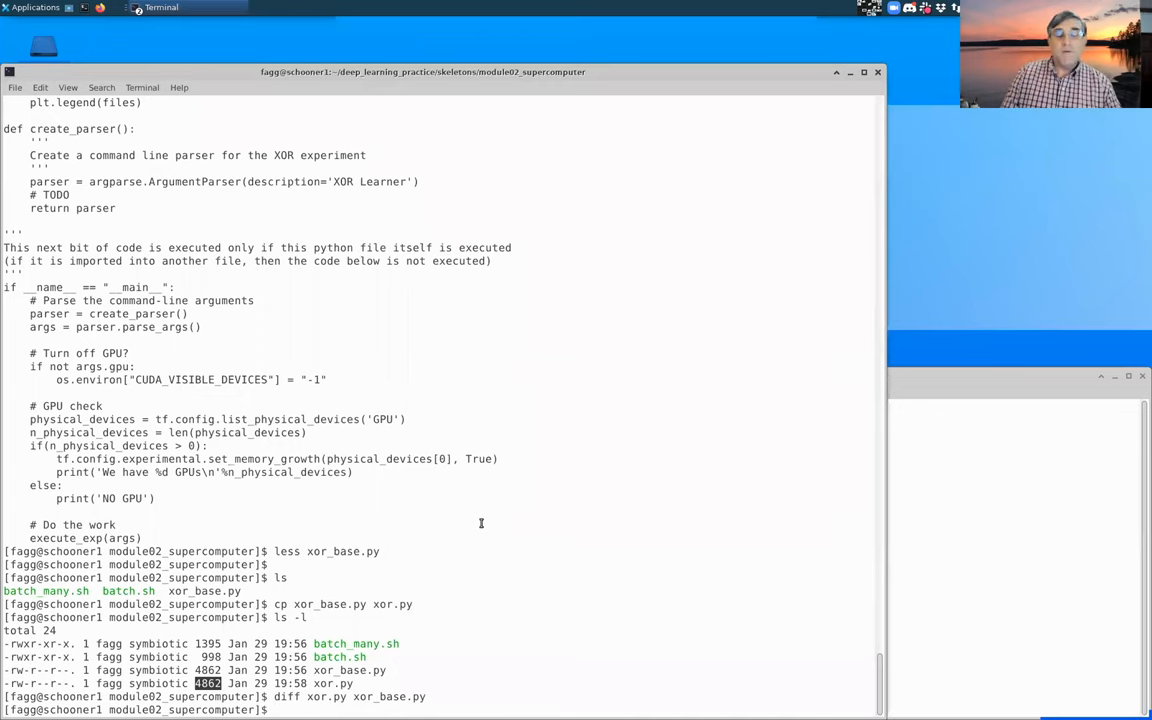
text(rm)
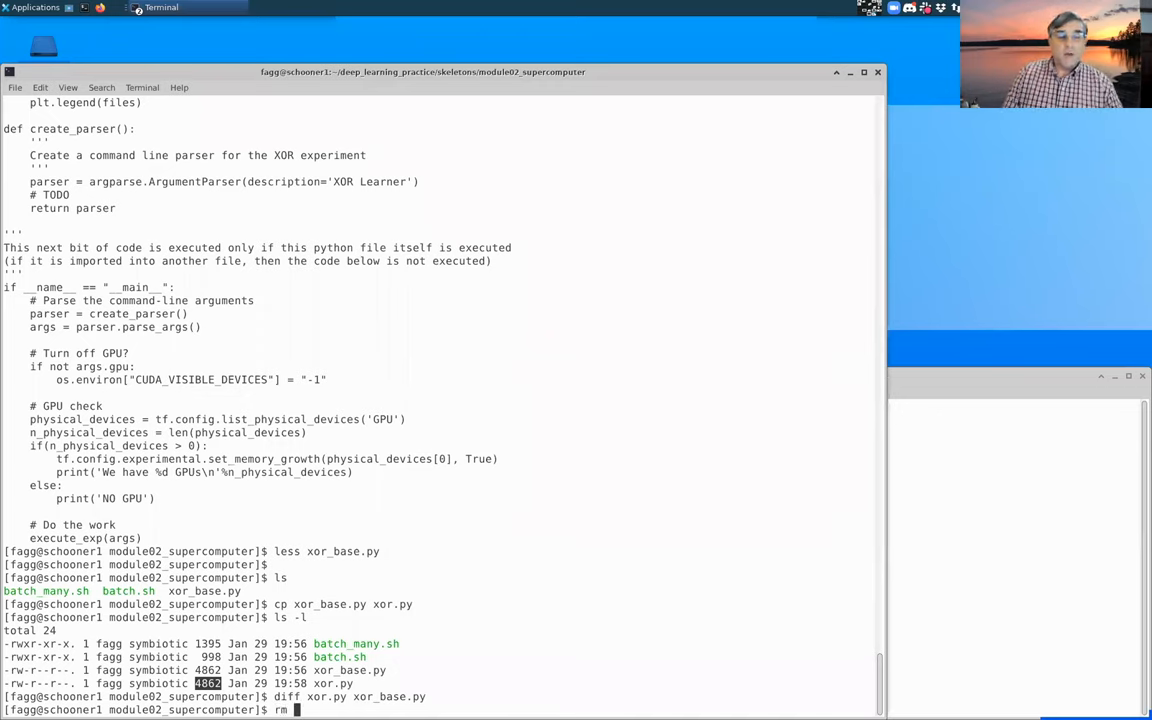
text(xor)
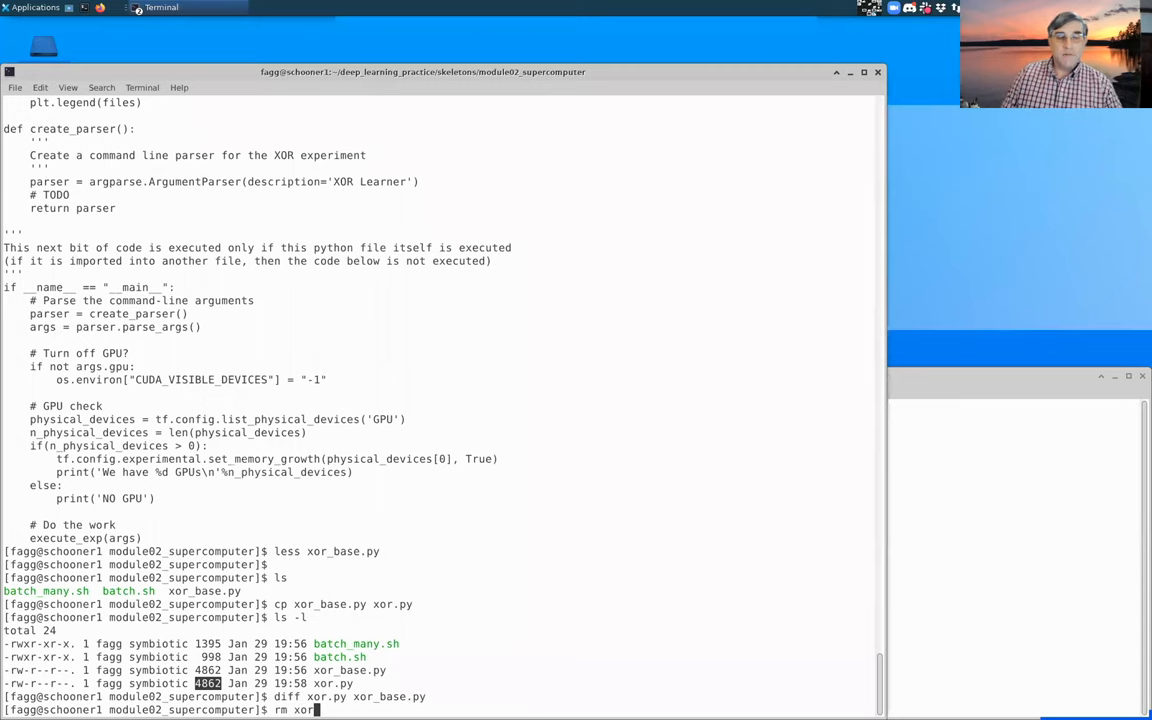
text(.py)
text(ls -l)
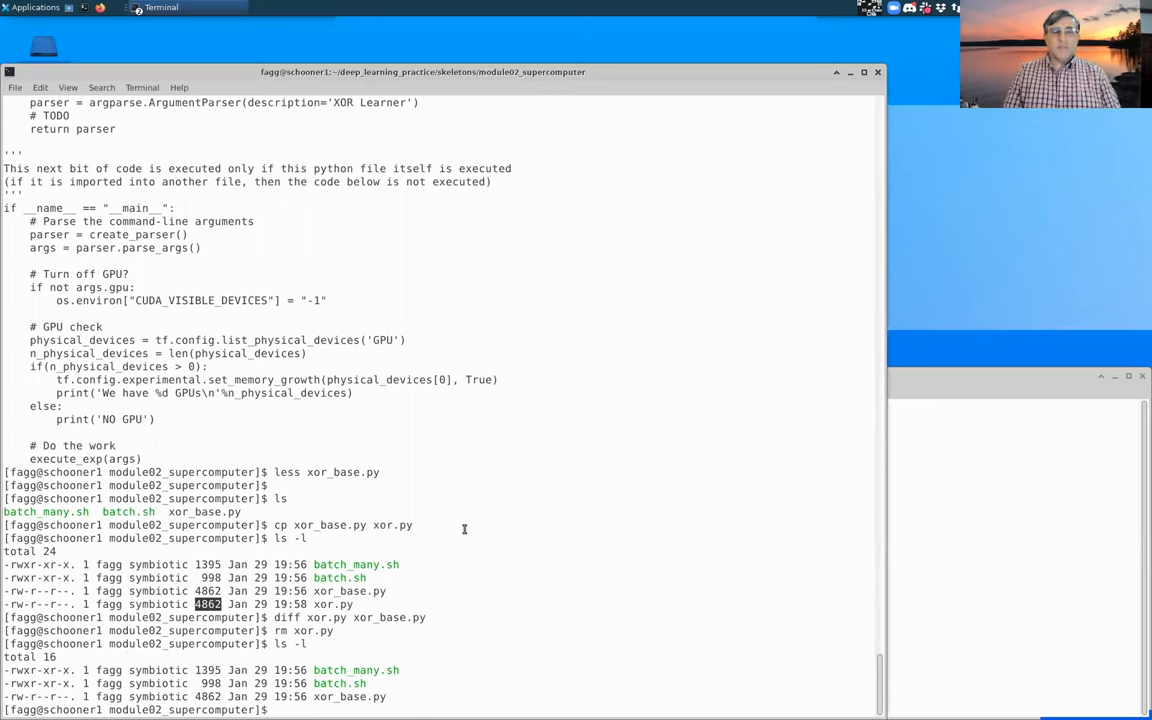
- Create the results directory with mkdir and highlight it in the listing
text(mkdir)
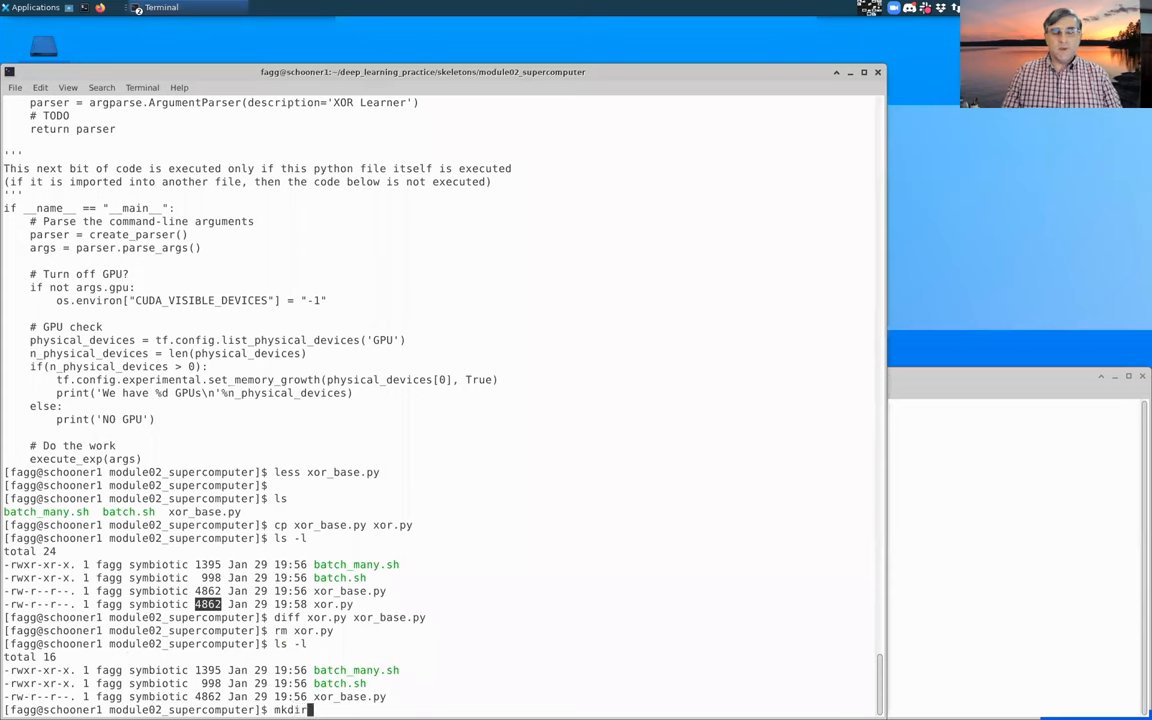
text(resul)
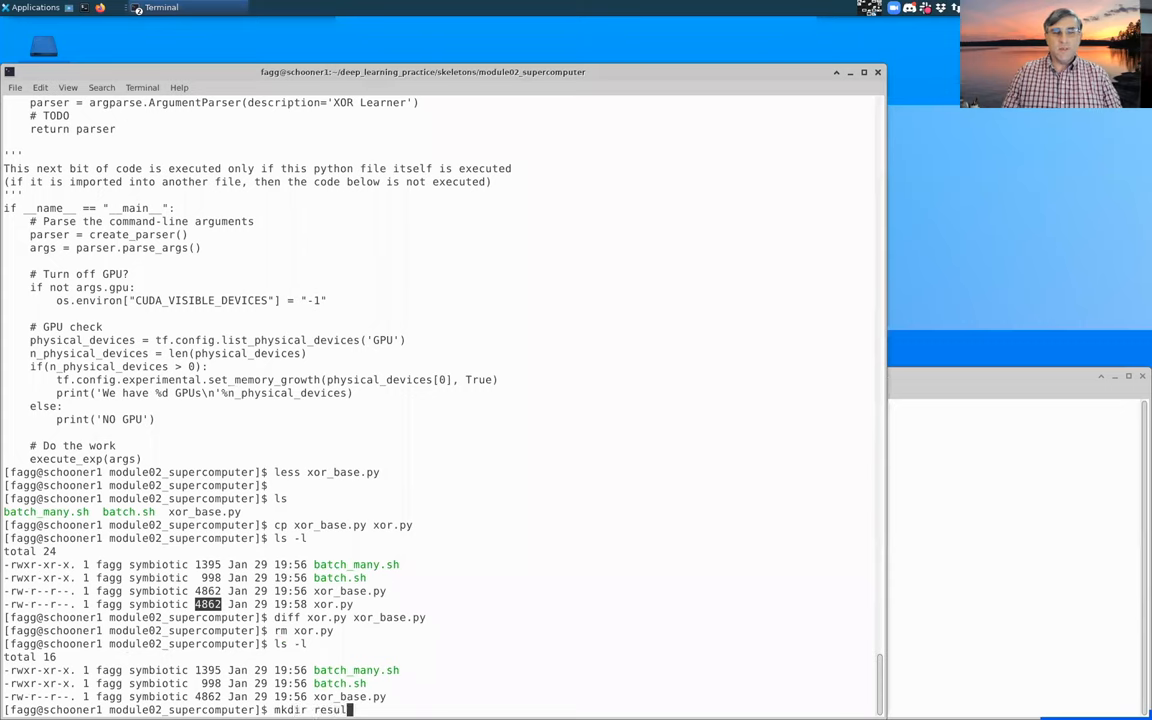
text(ts)
text(ls -l)
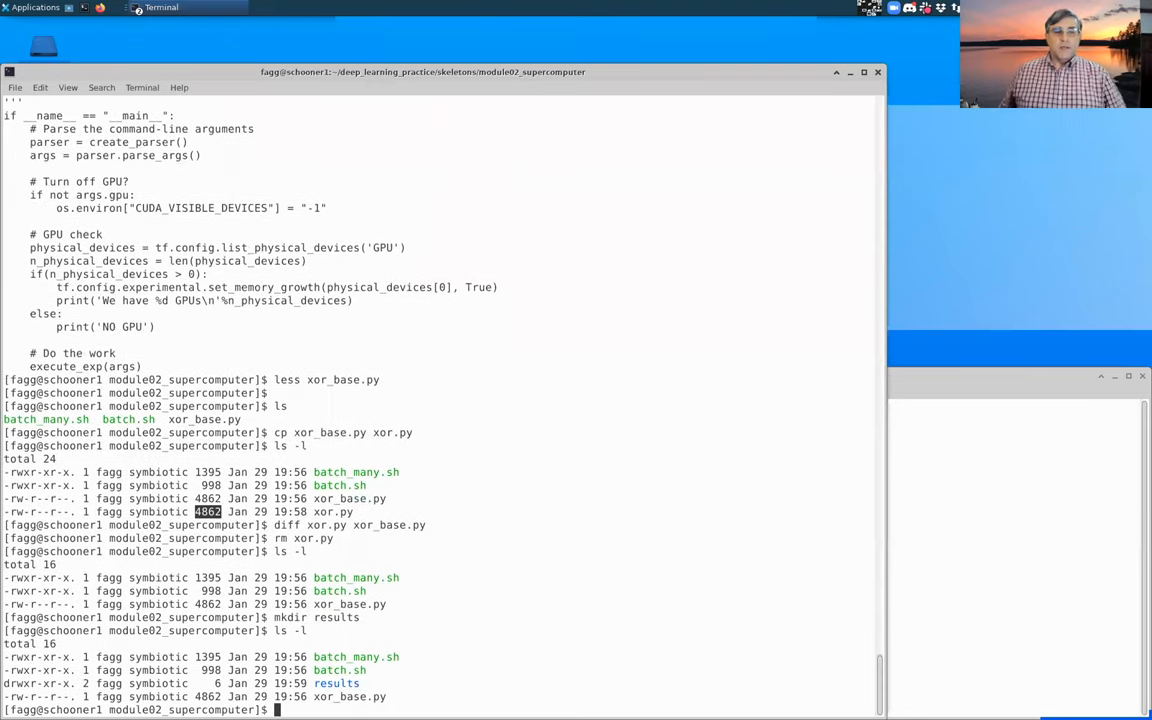
double_click(337, 683)
text(pushd )
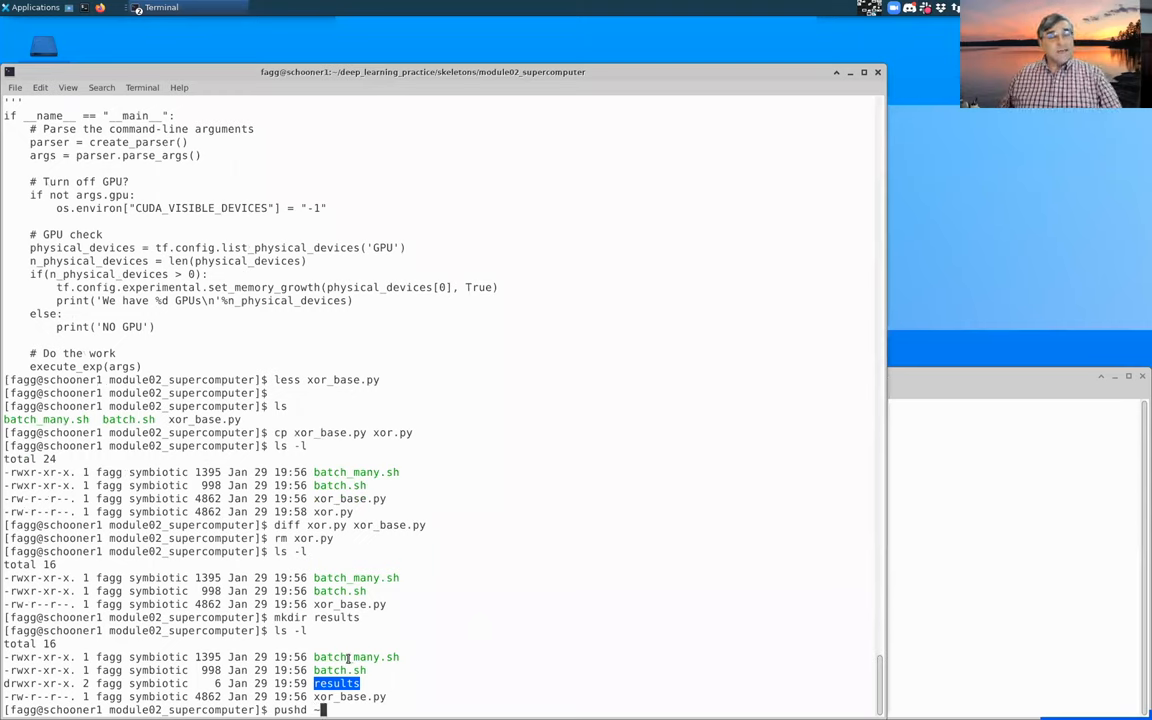
- Switch to /home/fagg with pushd ~, keeping module02_supercomputer on the directory stack, and confirm with pwd
text(~)
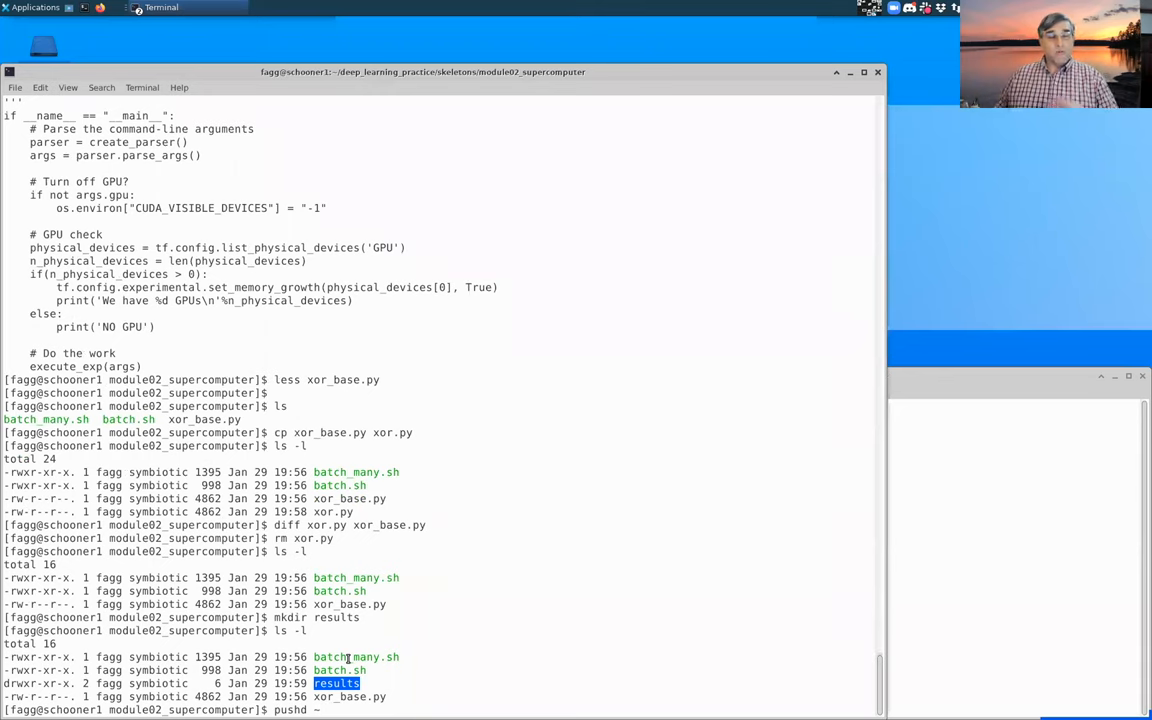
text(-)
text(pwd)
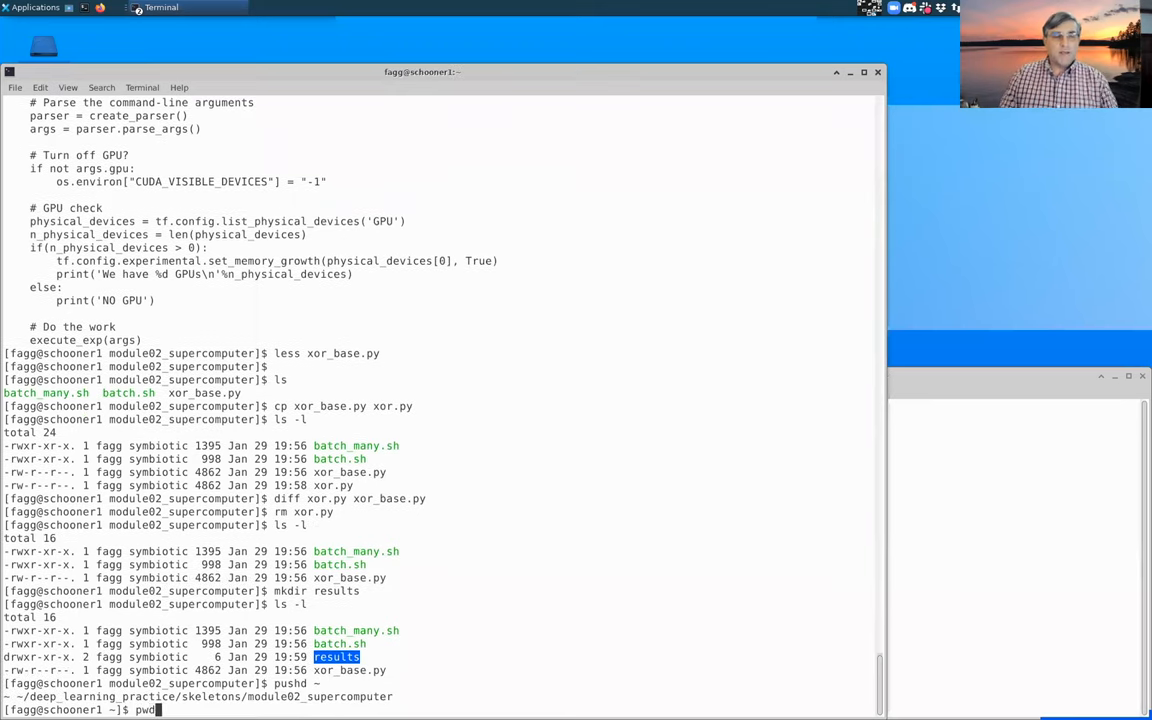
key(Return)
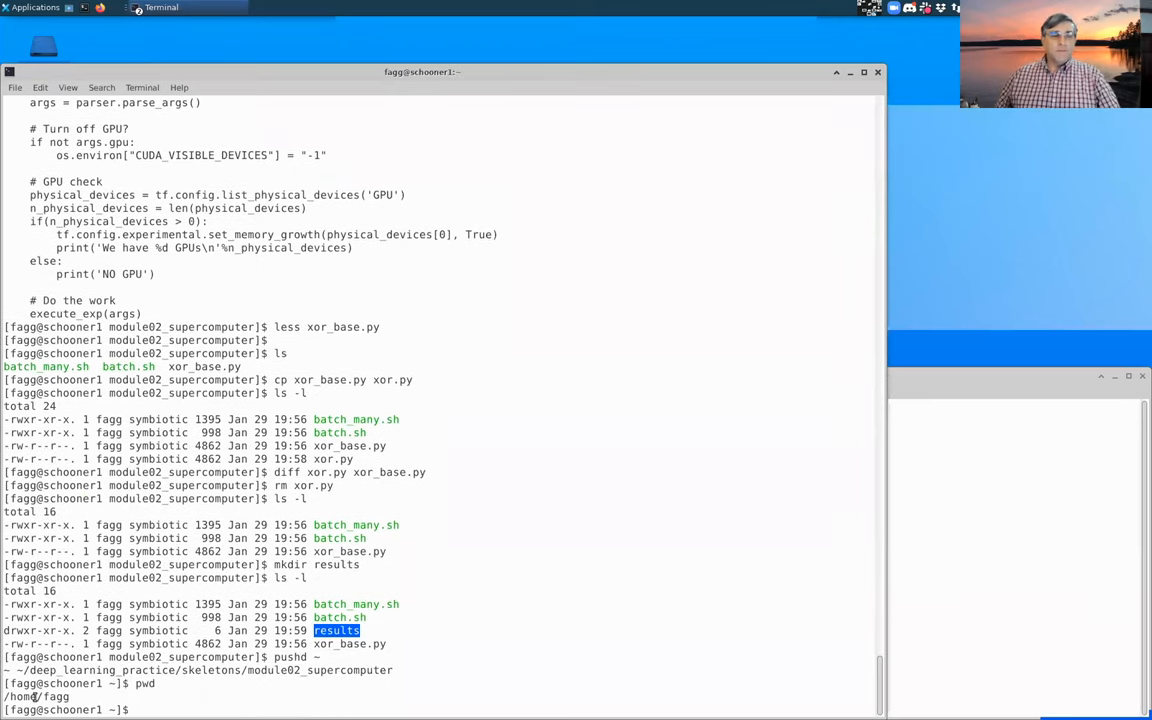
text(p)
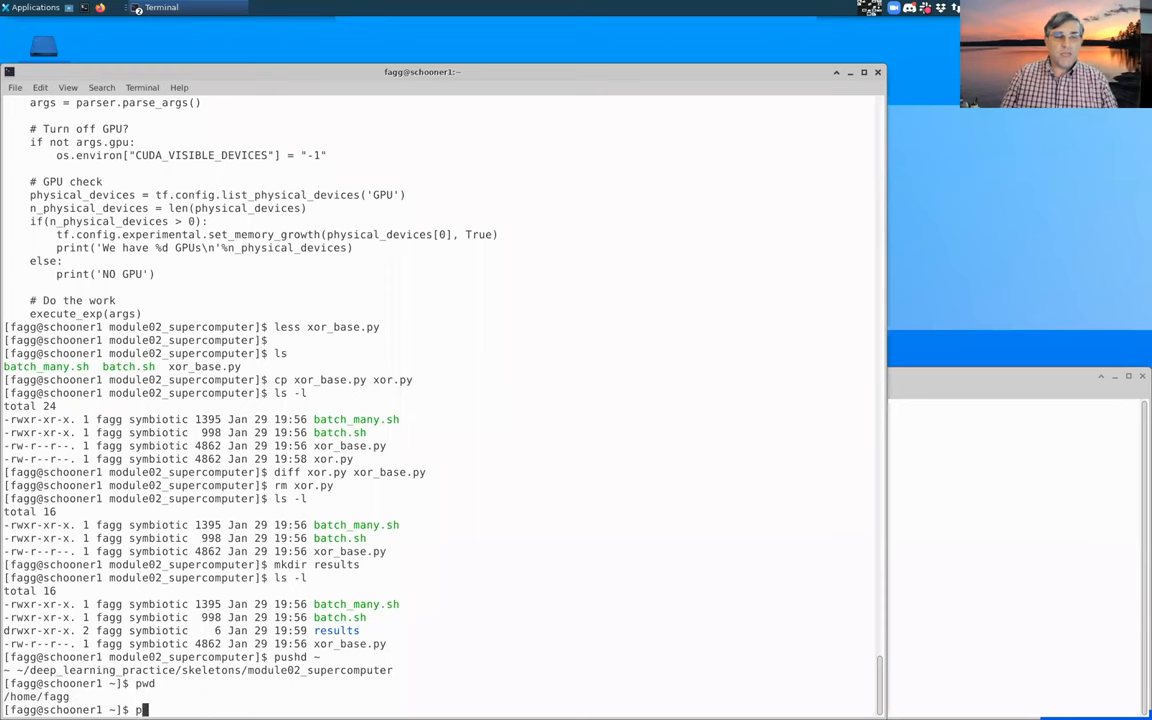